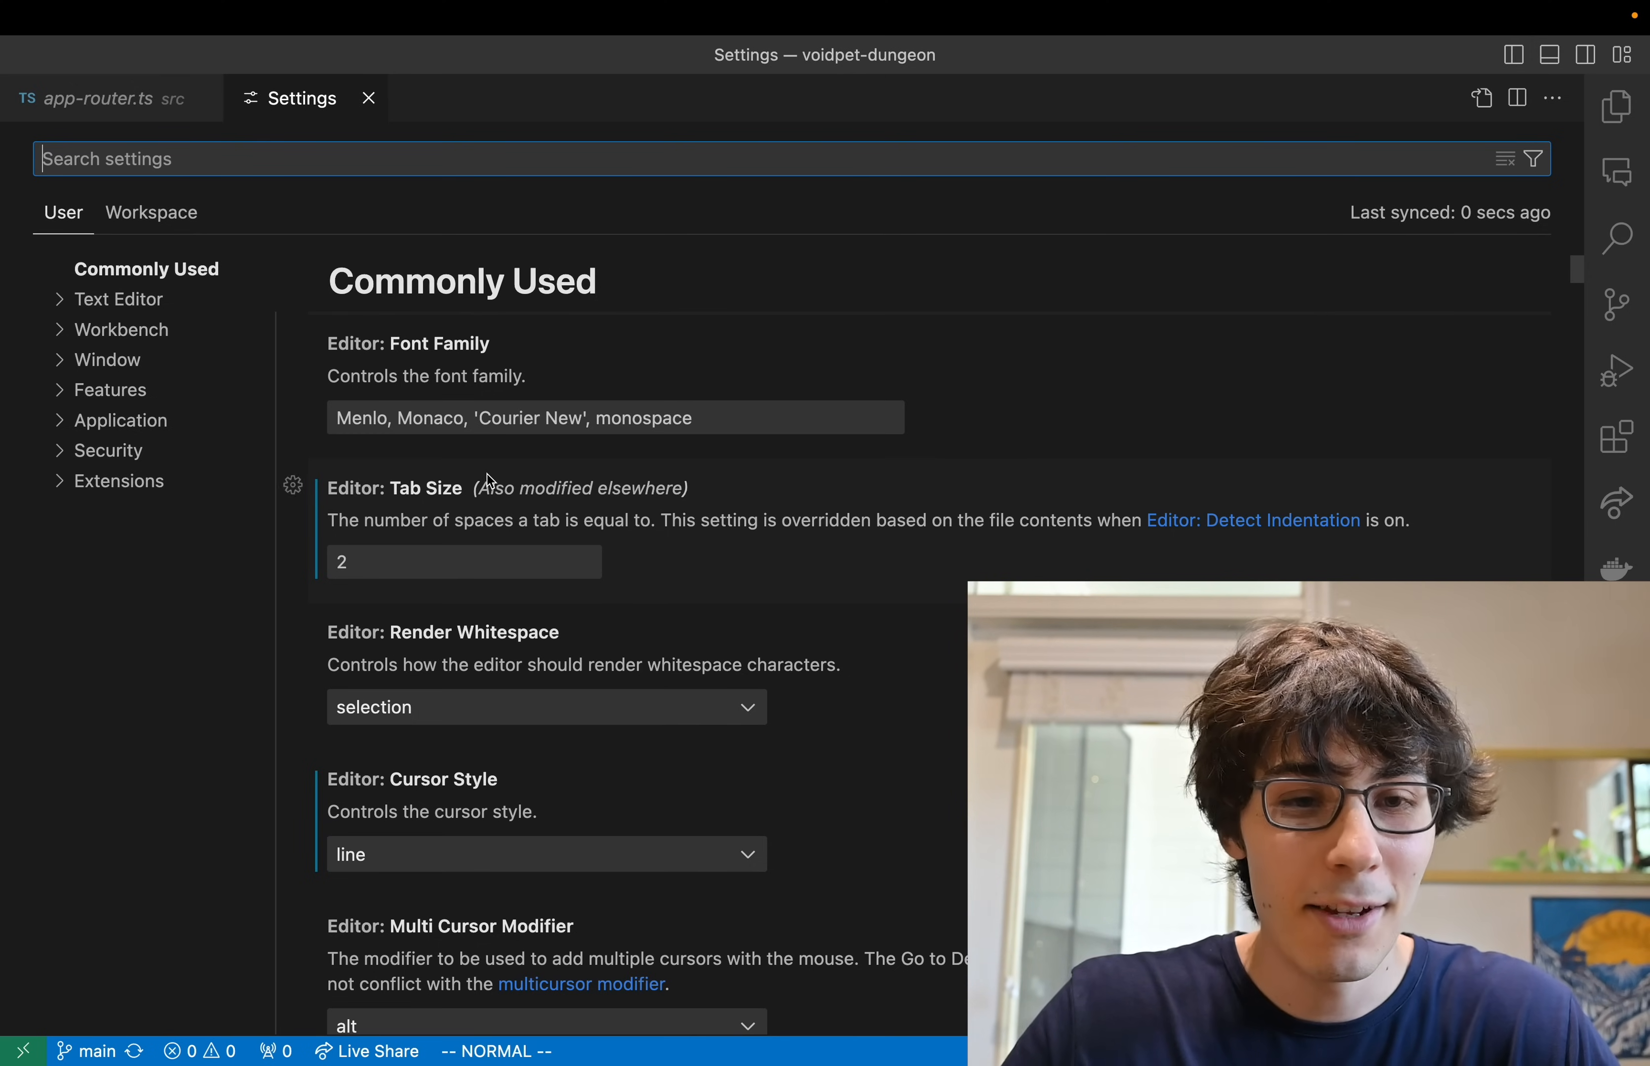
# Check the Menlo font name in the editor setting and return to the code file
pyautogui.doubleClick(359, 418)
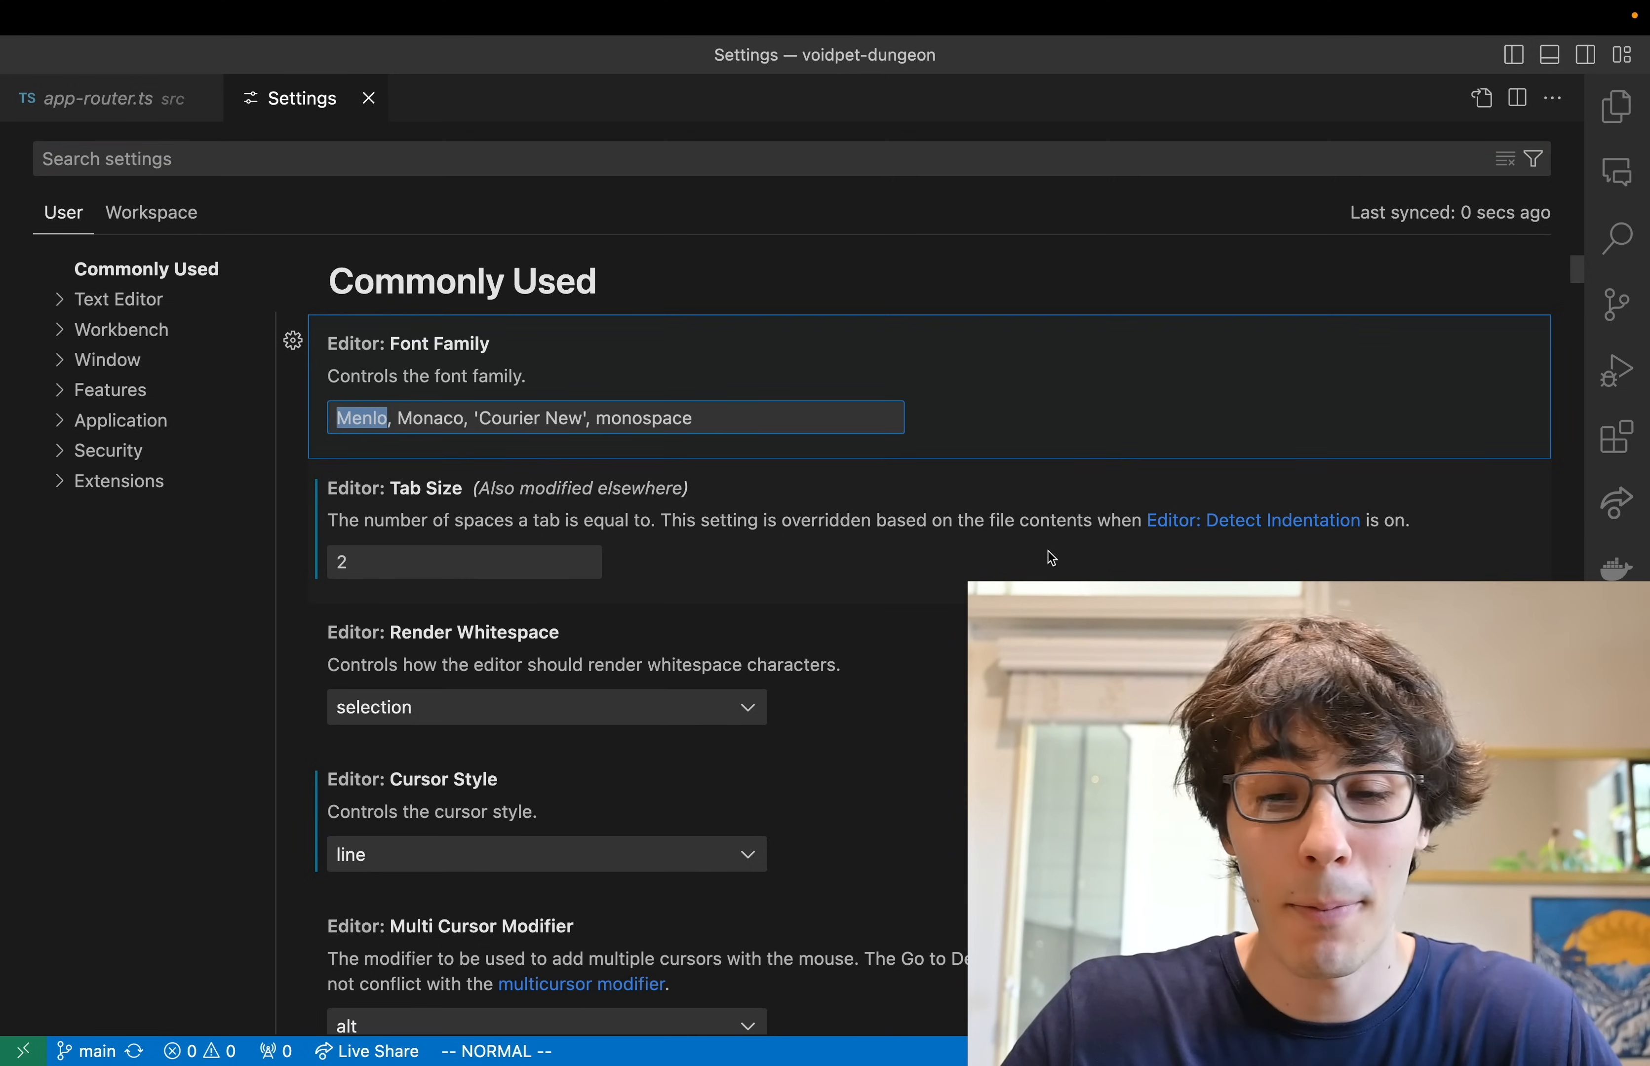
pyautogui.moveTo(1028, 529)
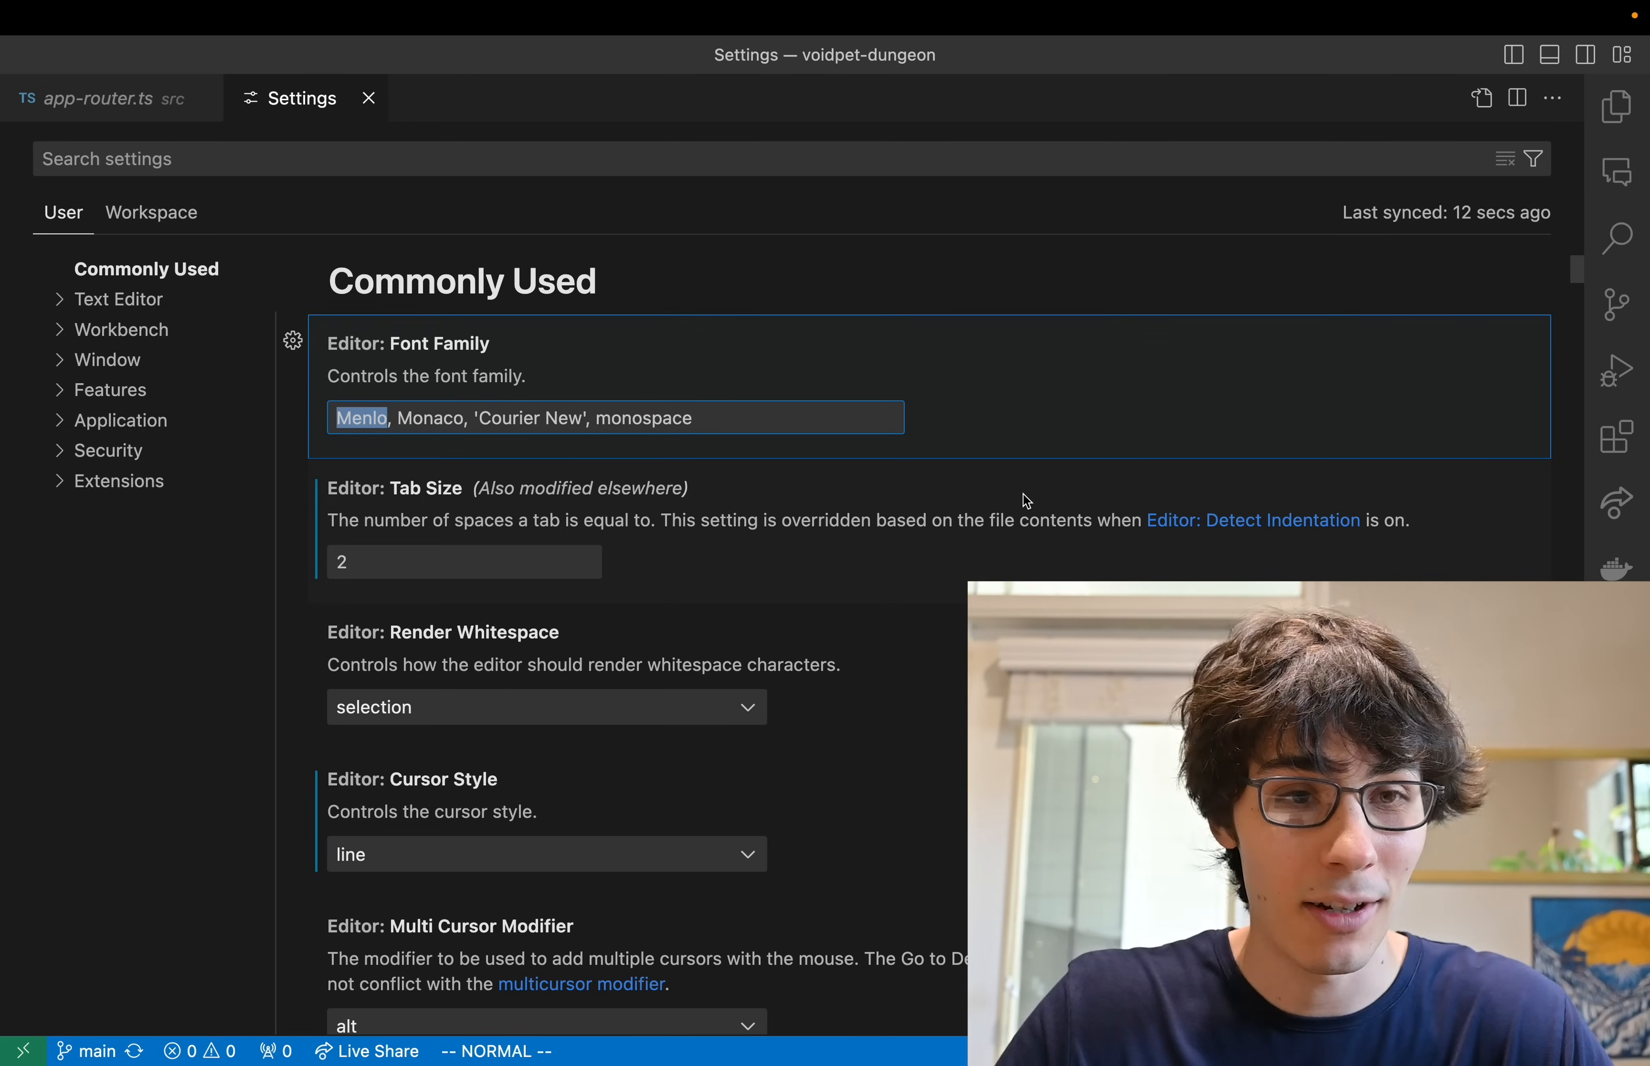
pyautogui.moveTo(176, 113)
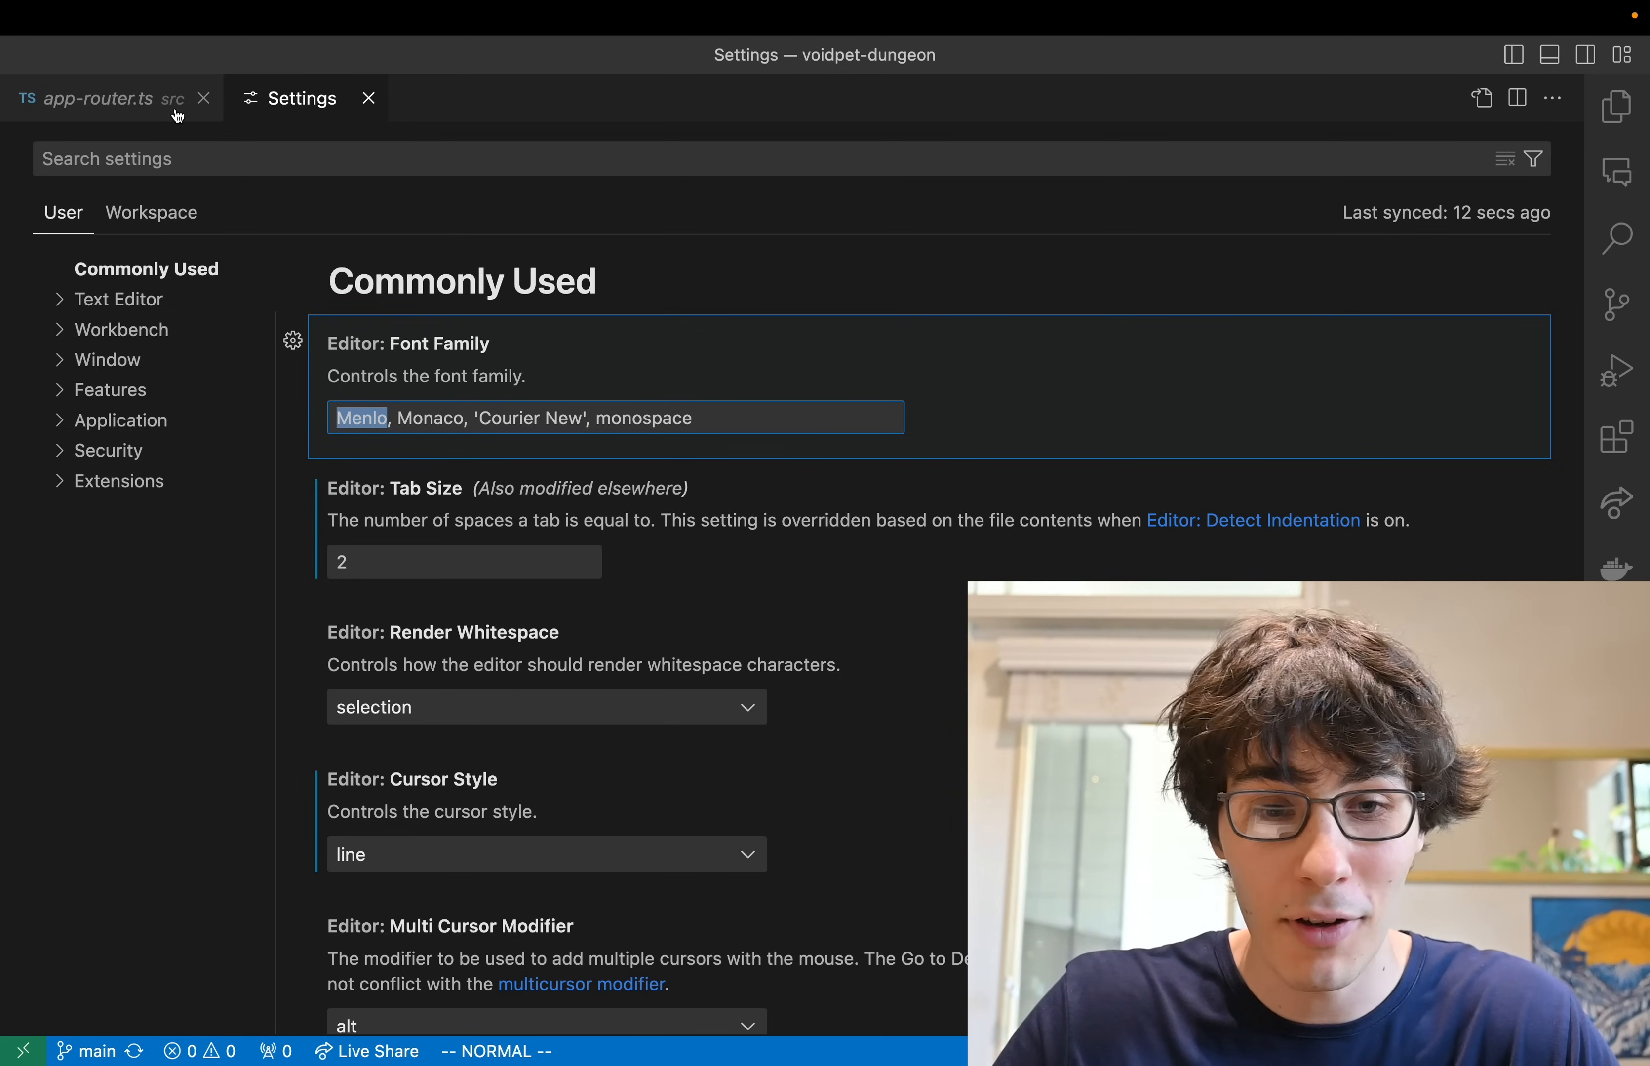
pyautogui.click(102, 98)
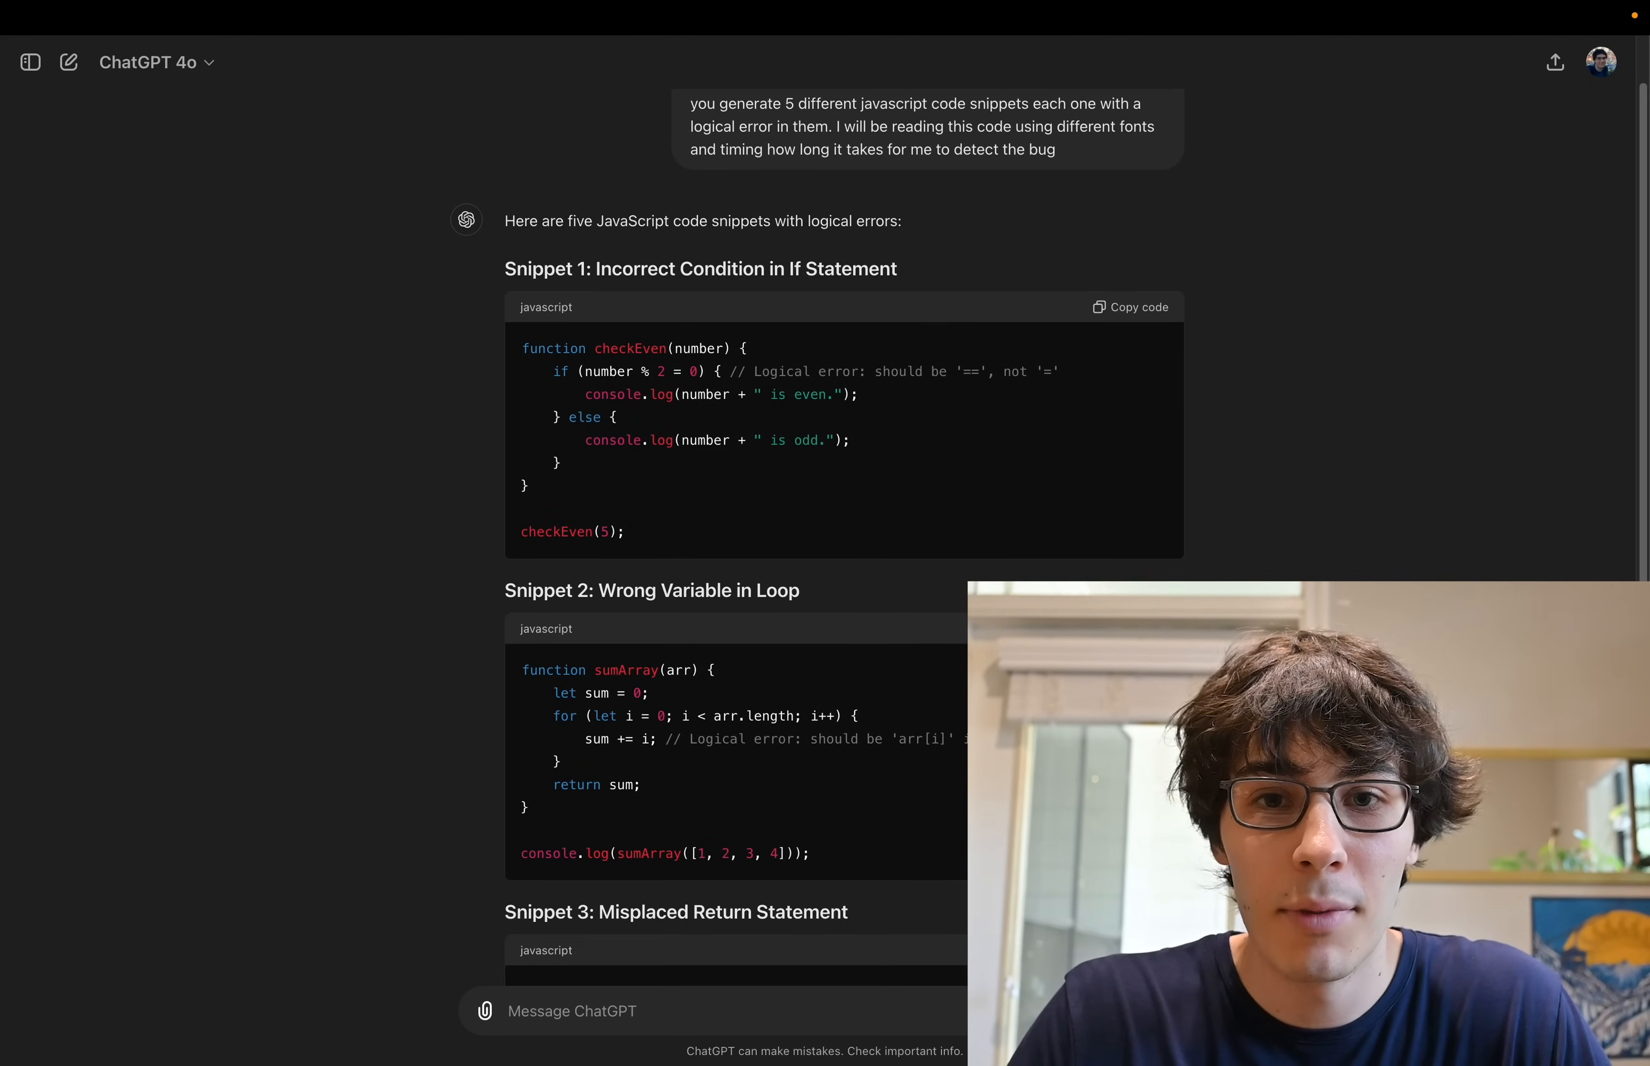
# Scroll through ChatGPT's reply to read buggy Snippets 1 through 5
pyautogui.scroll(-3)
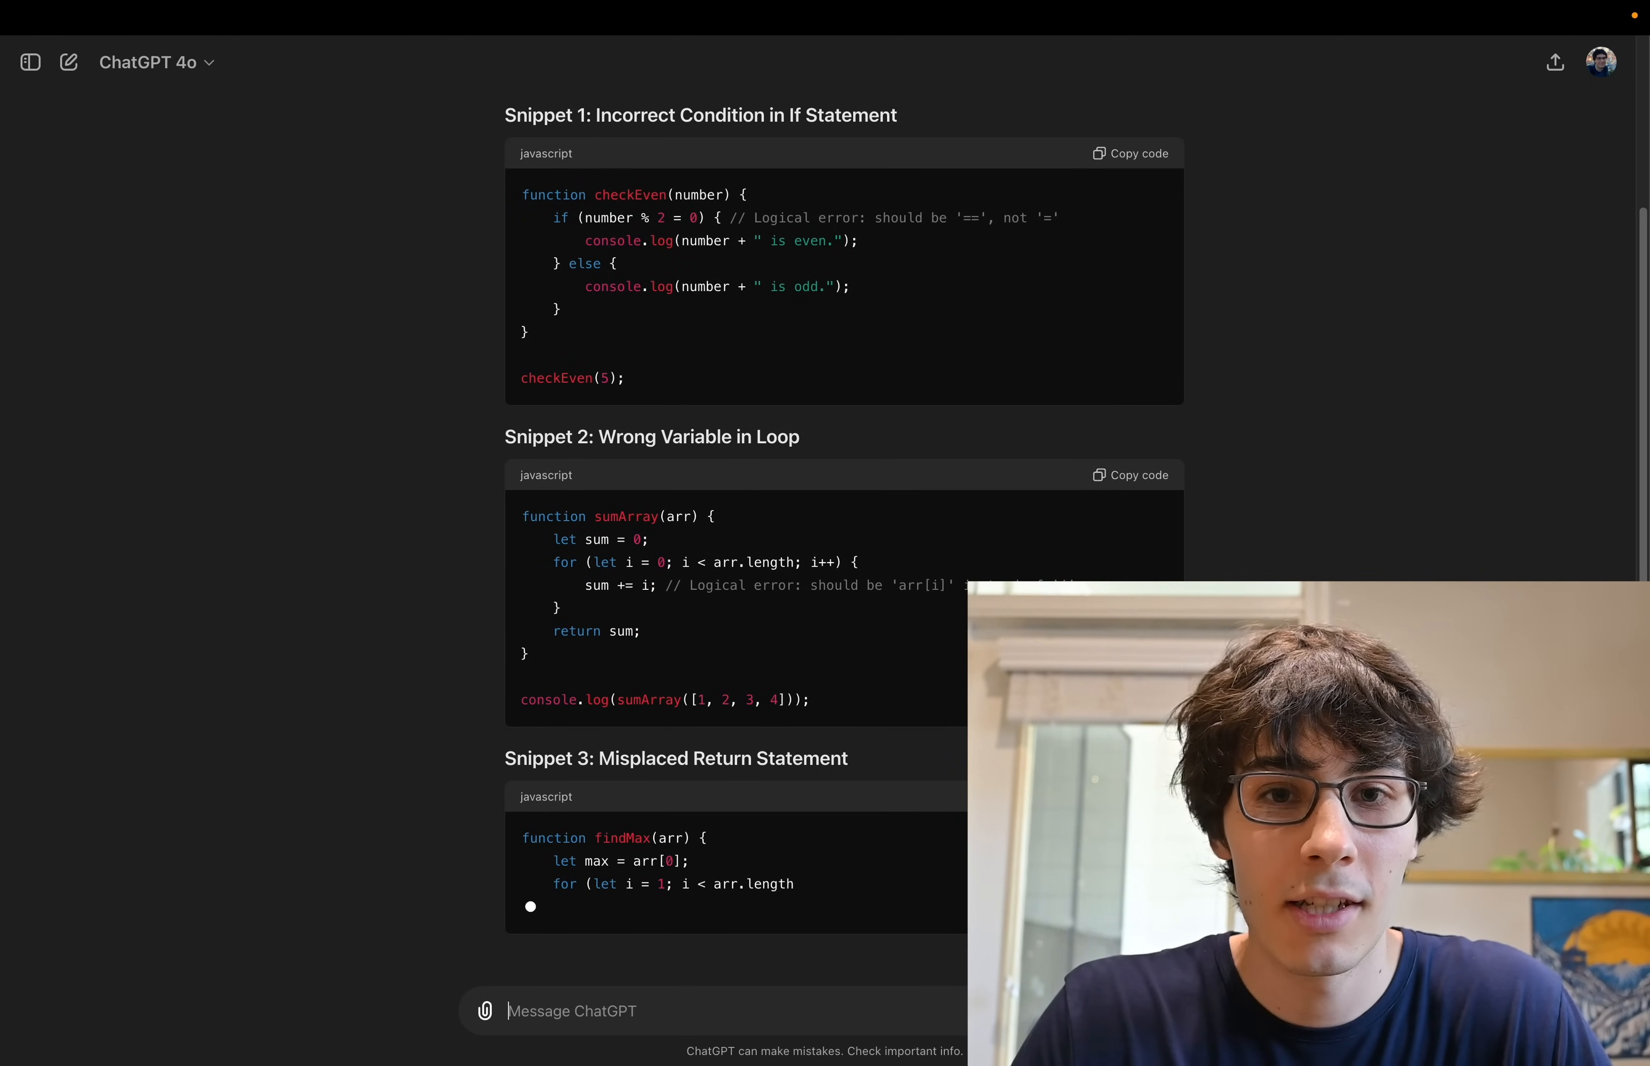
pyautogui.scroll(-3)
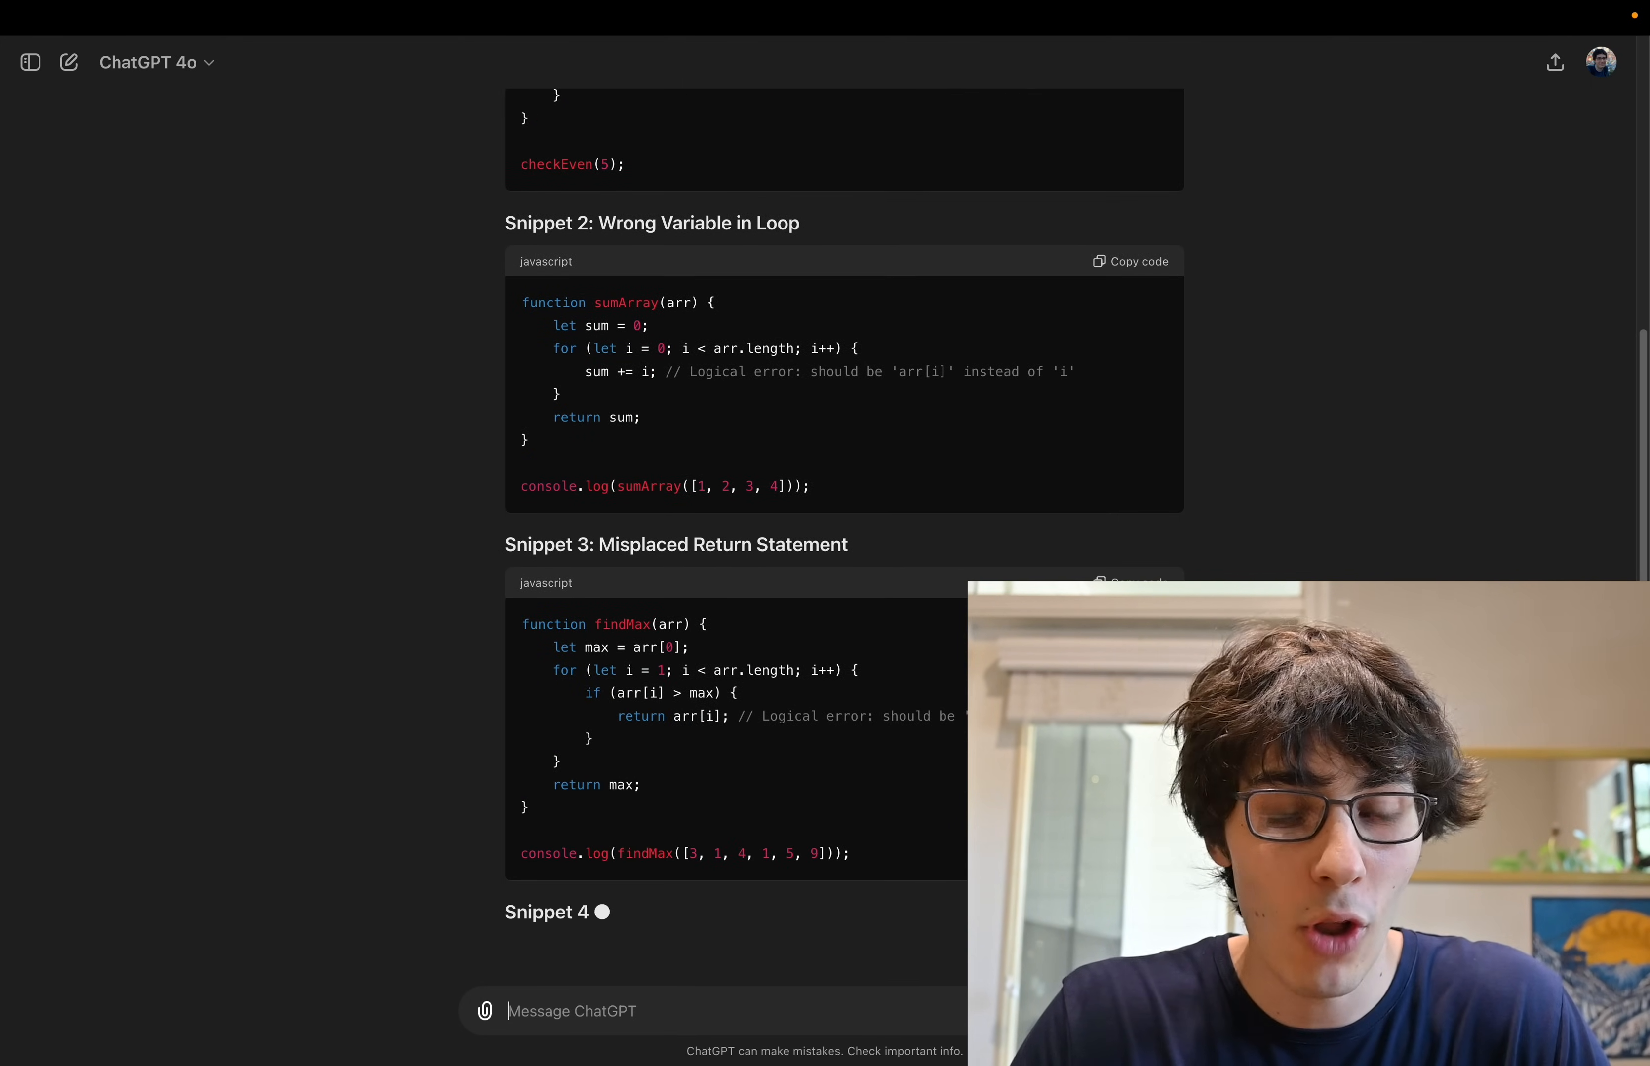
pyautogui.scroll(-3)
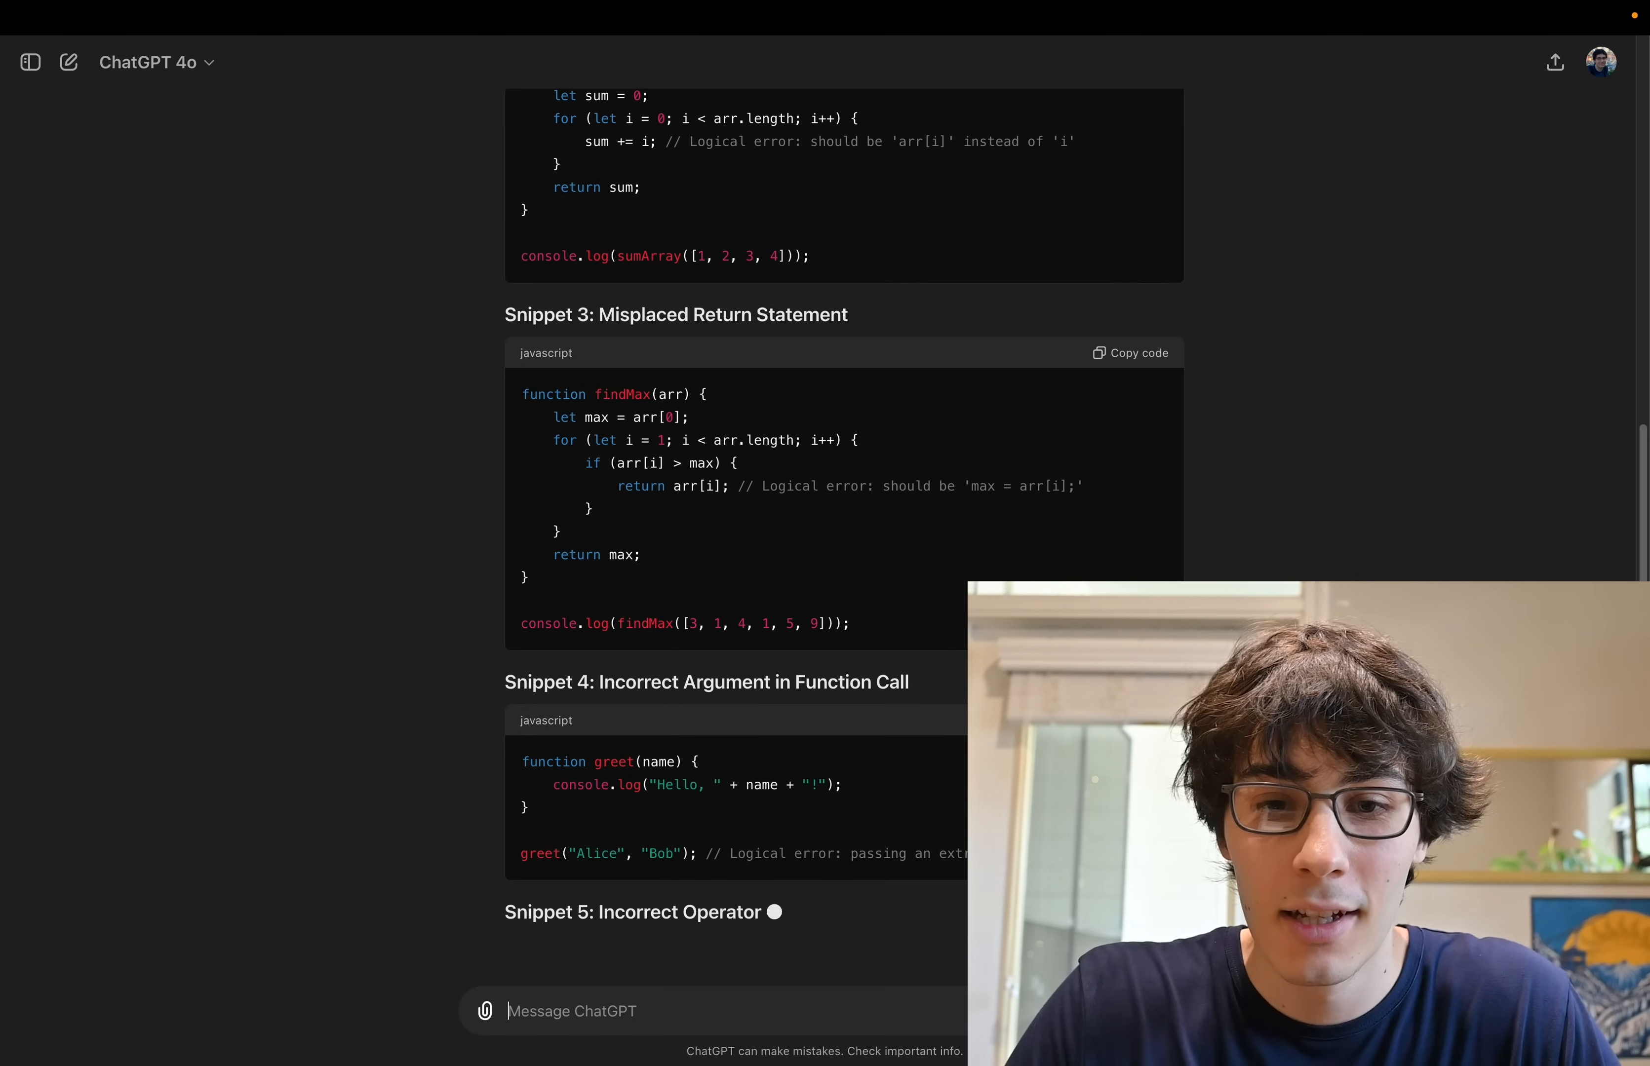
pyautogui.scroll(3)
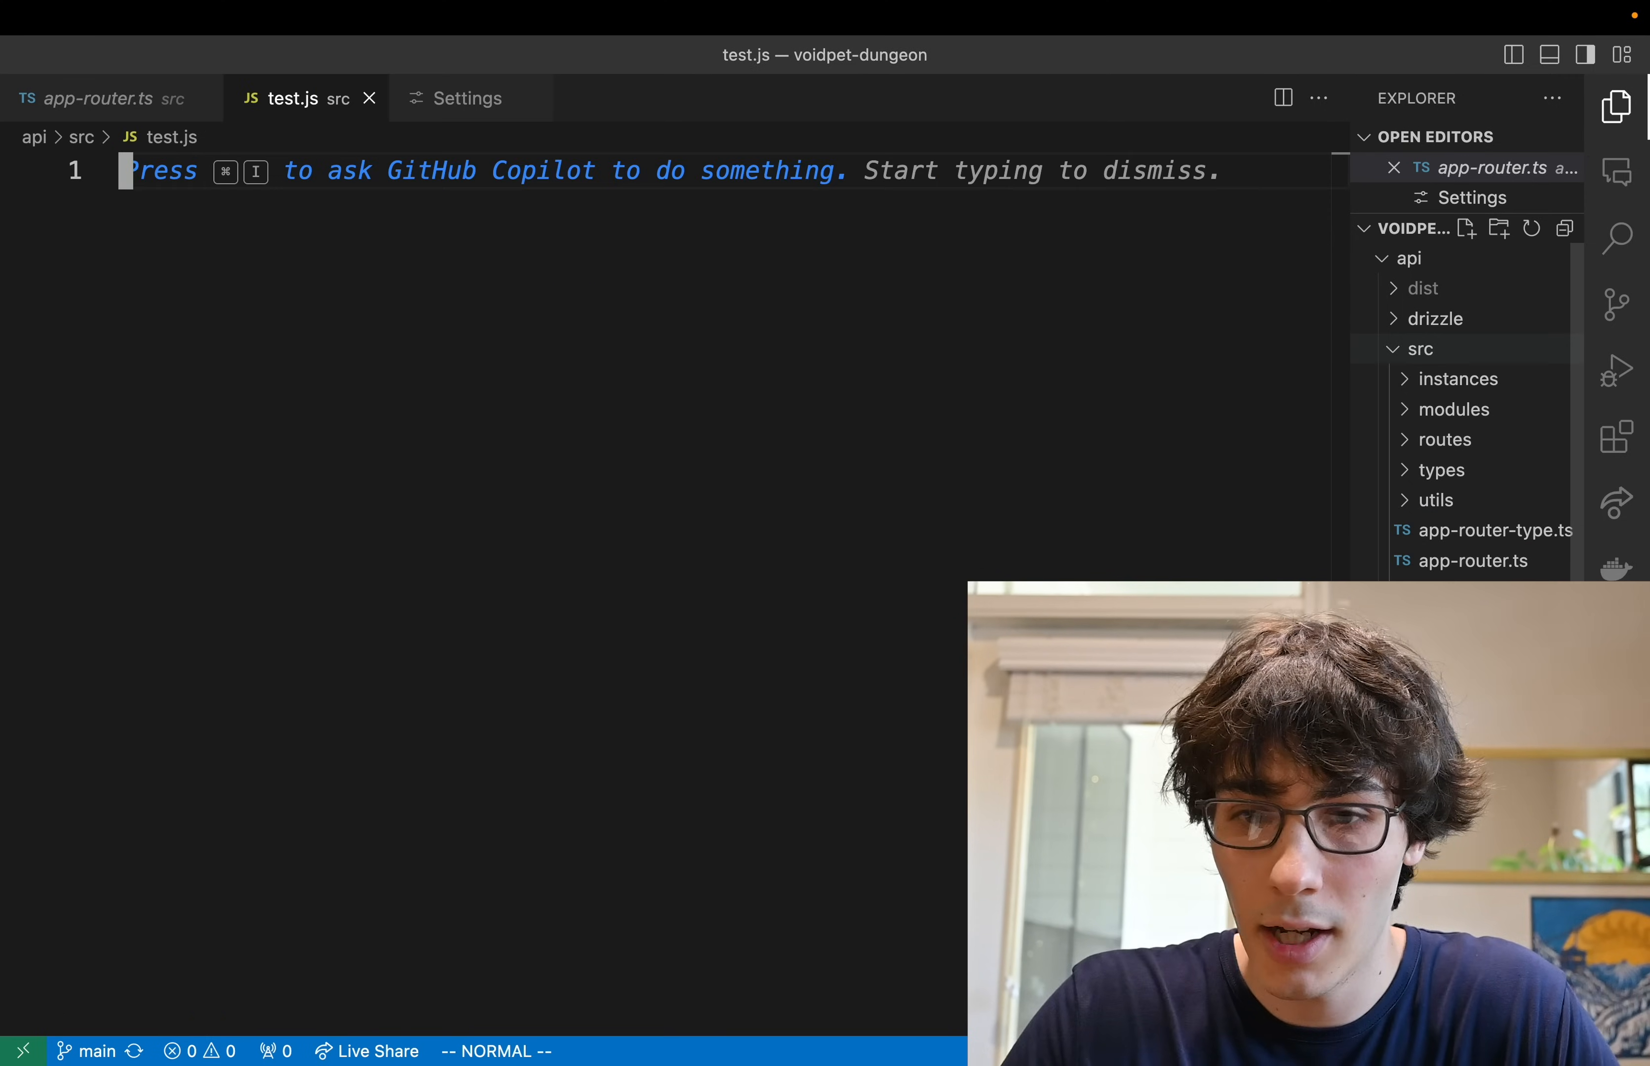
# Write the first line 'function checkEven(number) {' in test.js
pyautogui.write('function checkEven(number) {')
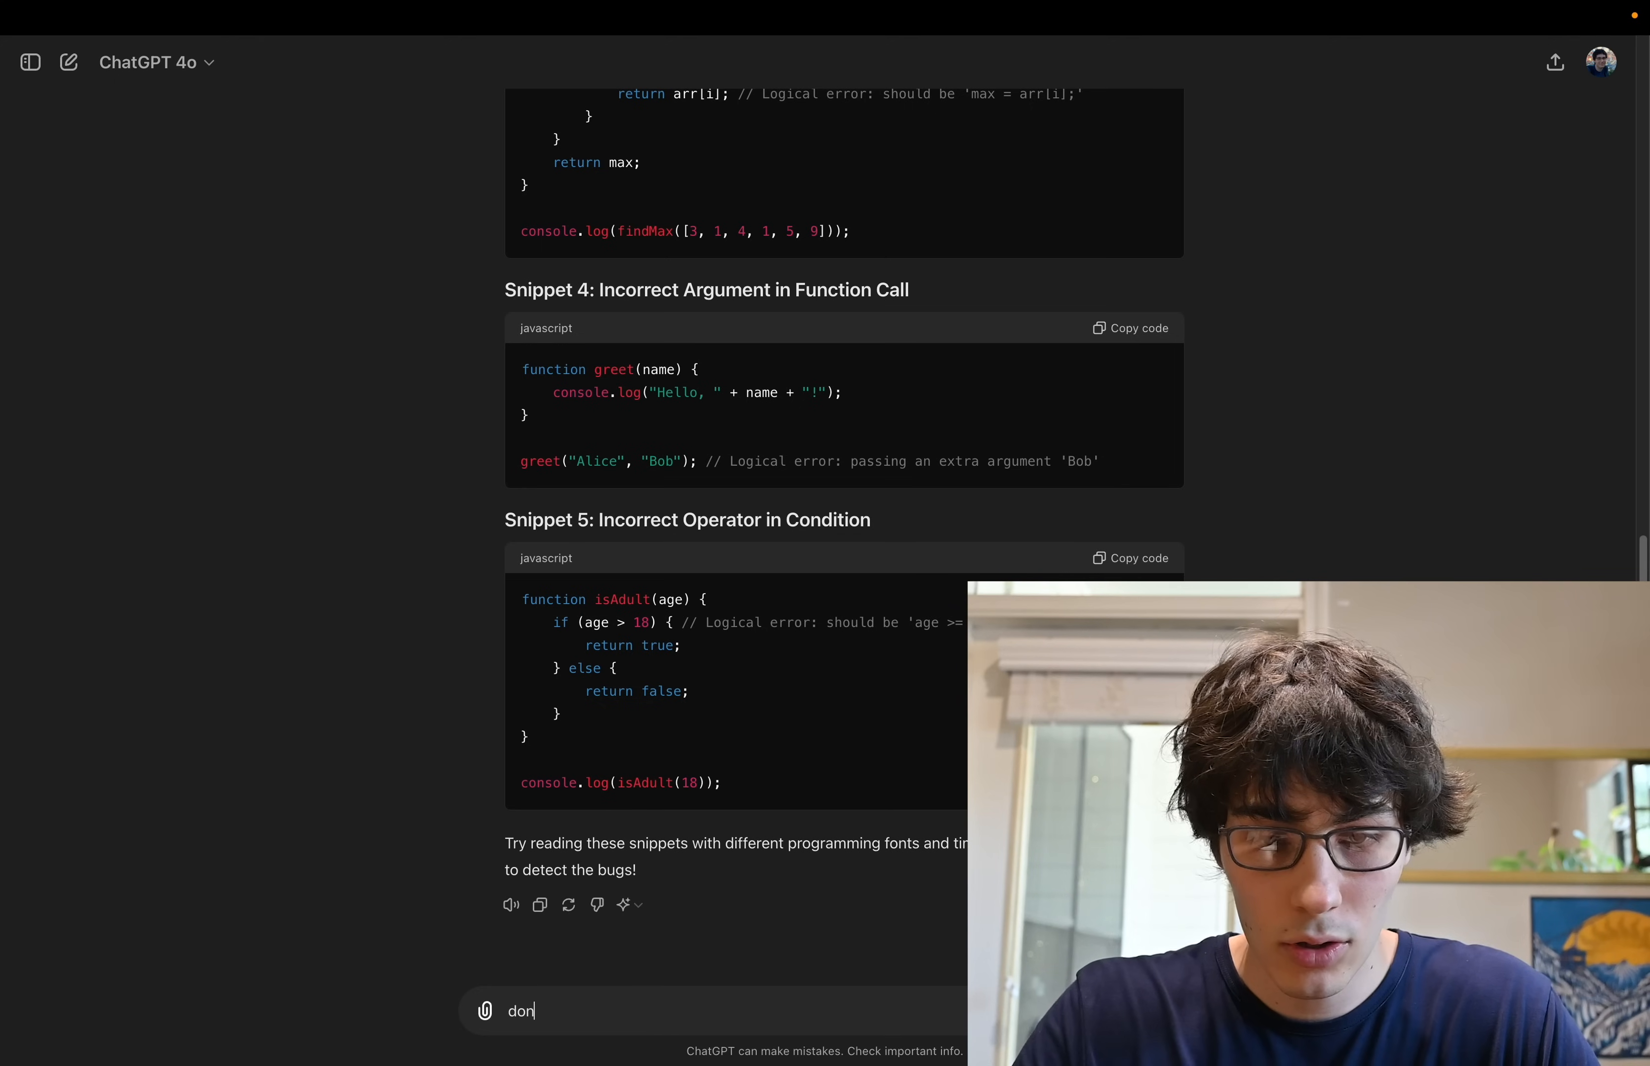
# Send ChatGPT a follow-up asking it not to tell me the solutions
pyautogui.write("'t tell me the sol")
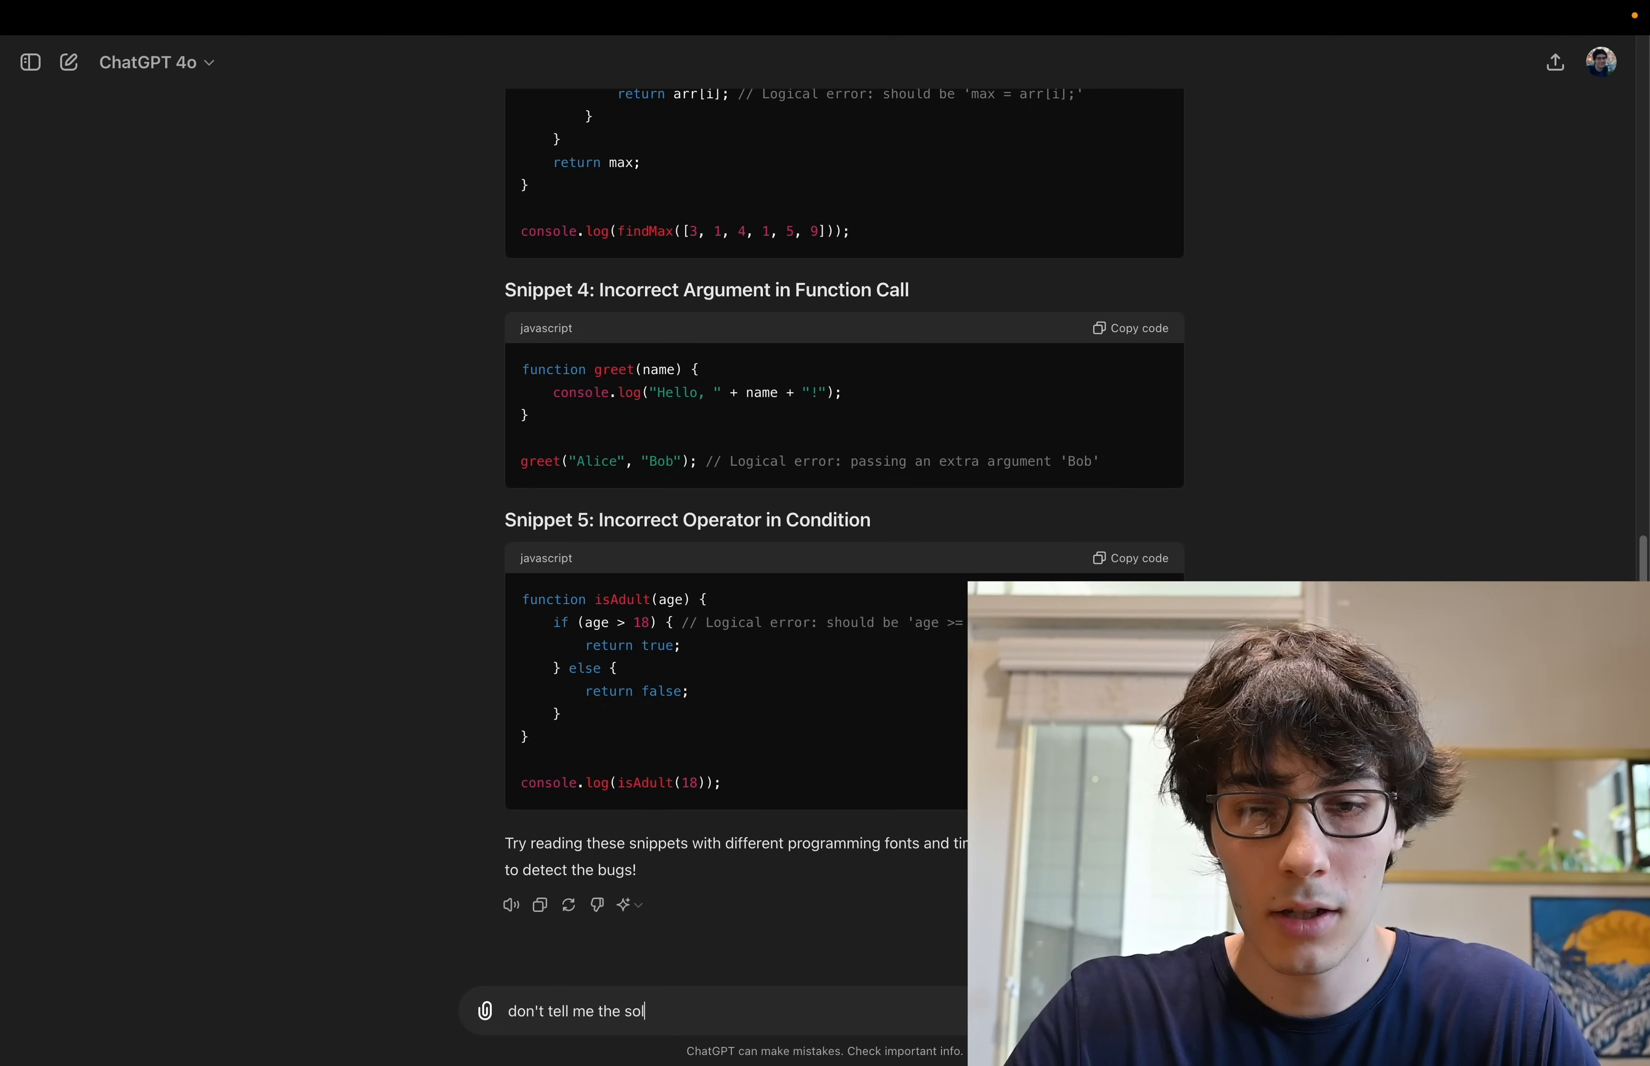
pyautogui.press('Return')
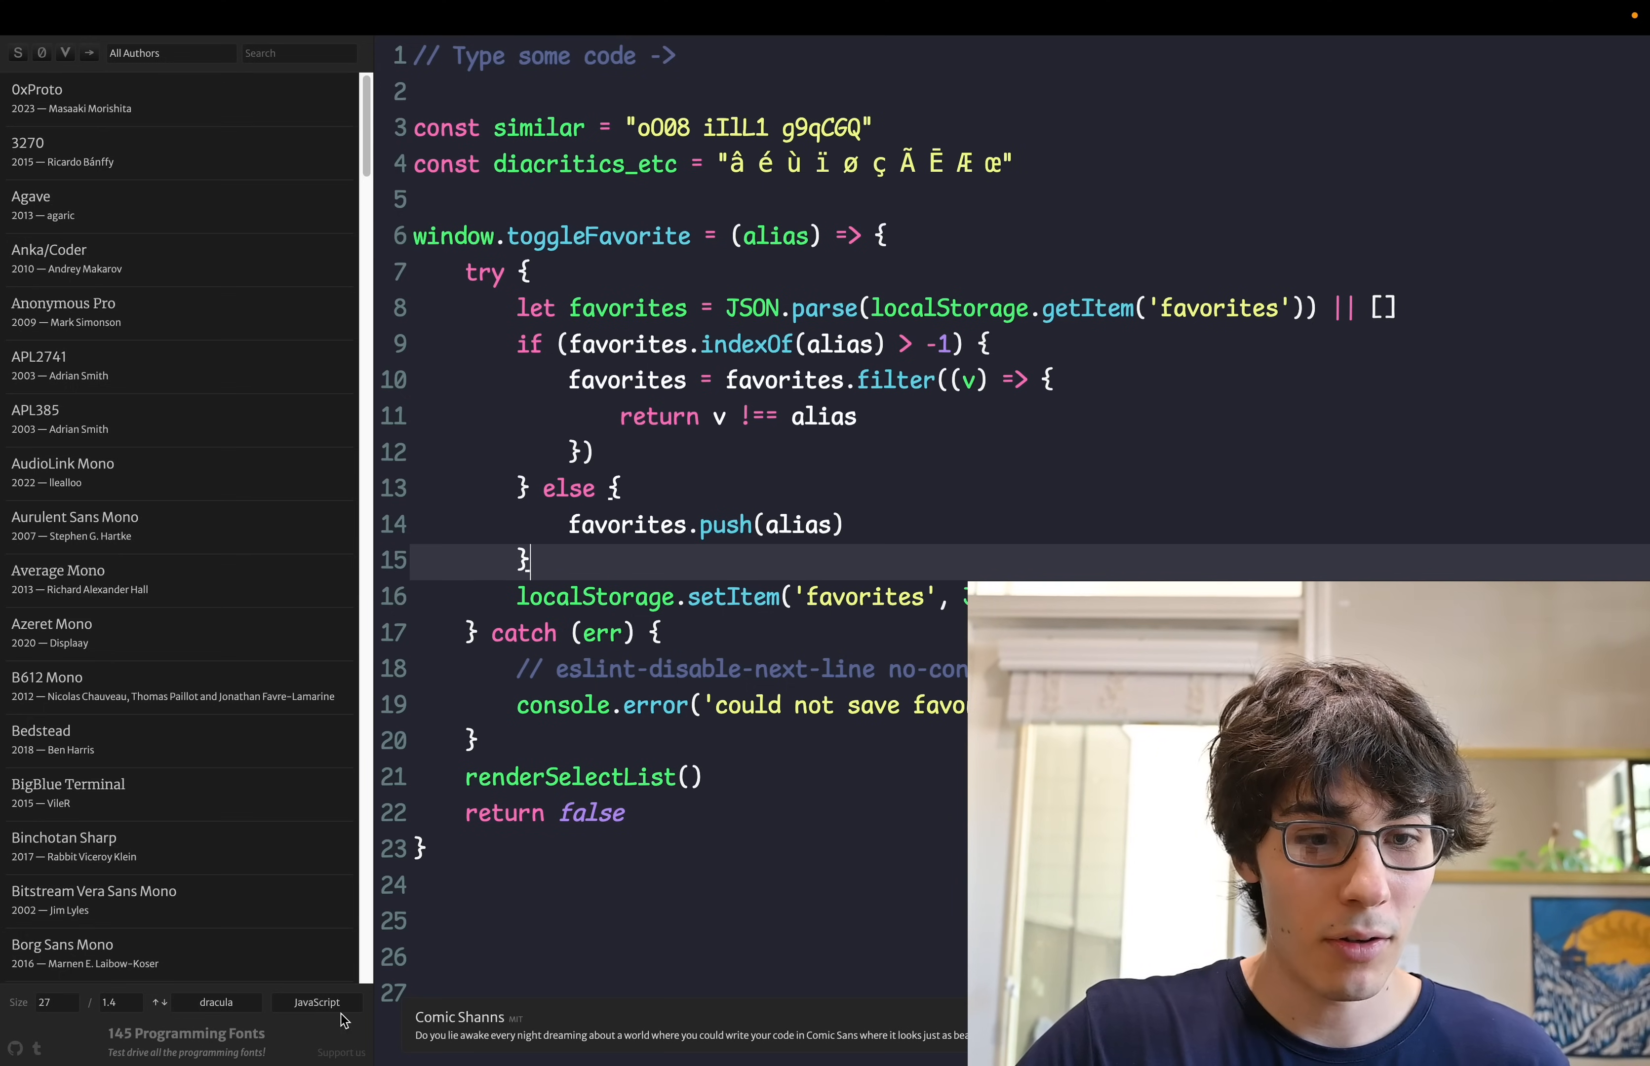
pyautogui.moveTo(147, 500)
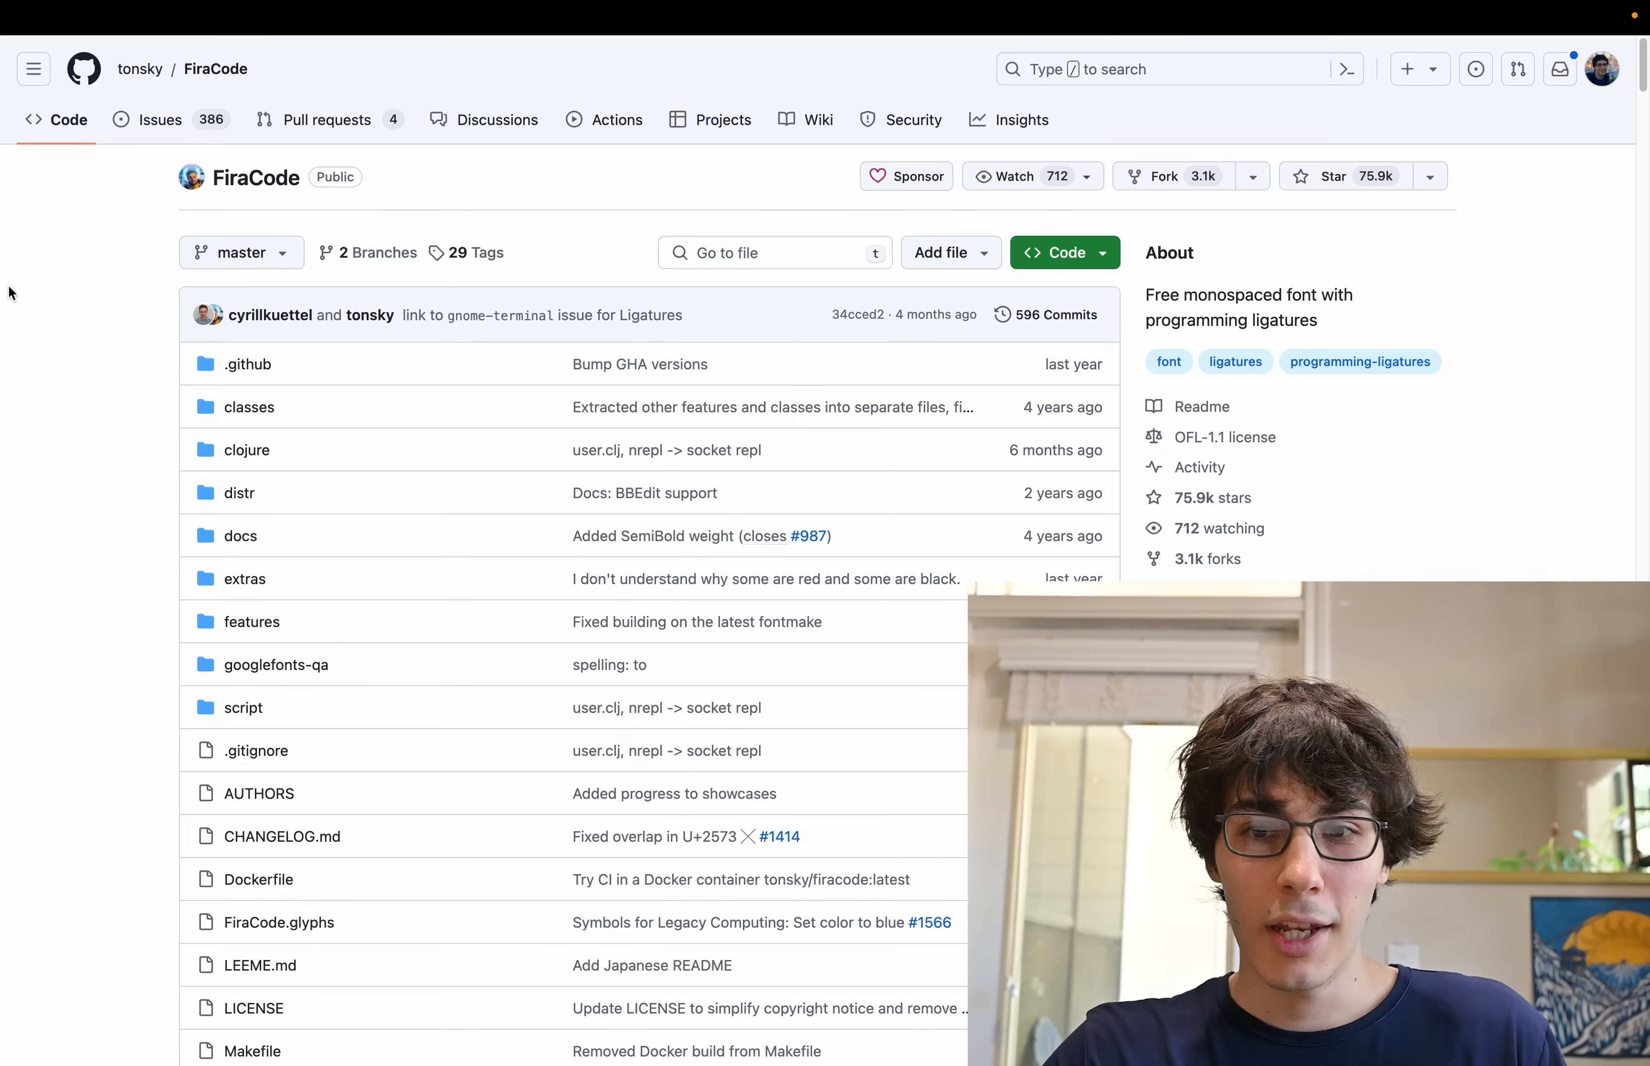
pyautogui.moveTo(54, 319)
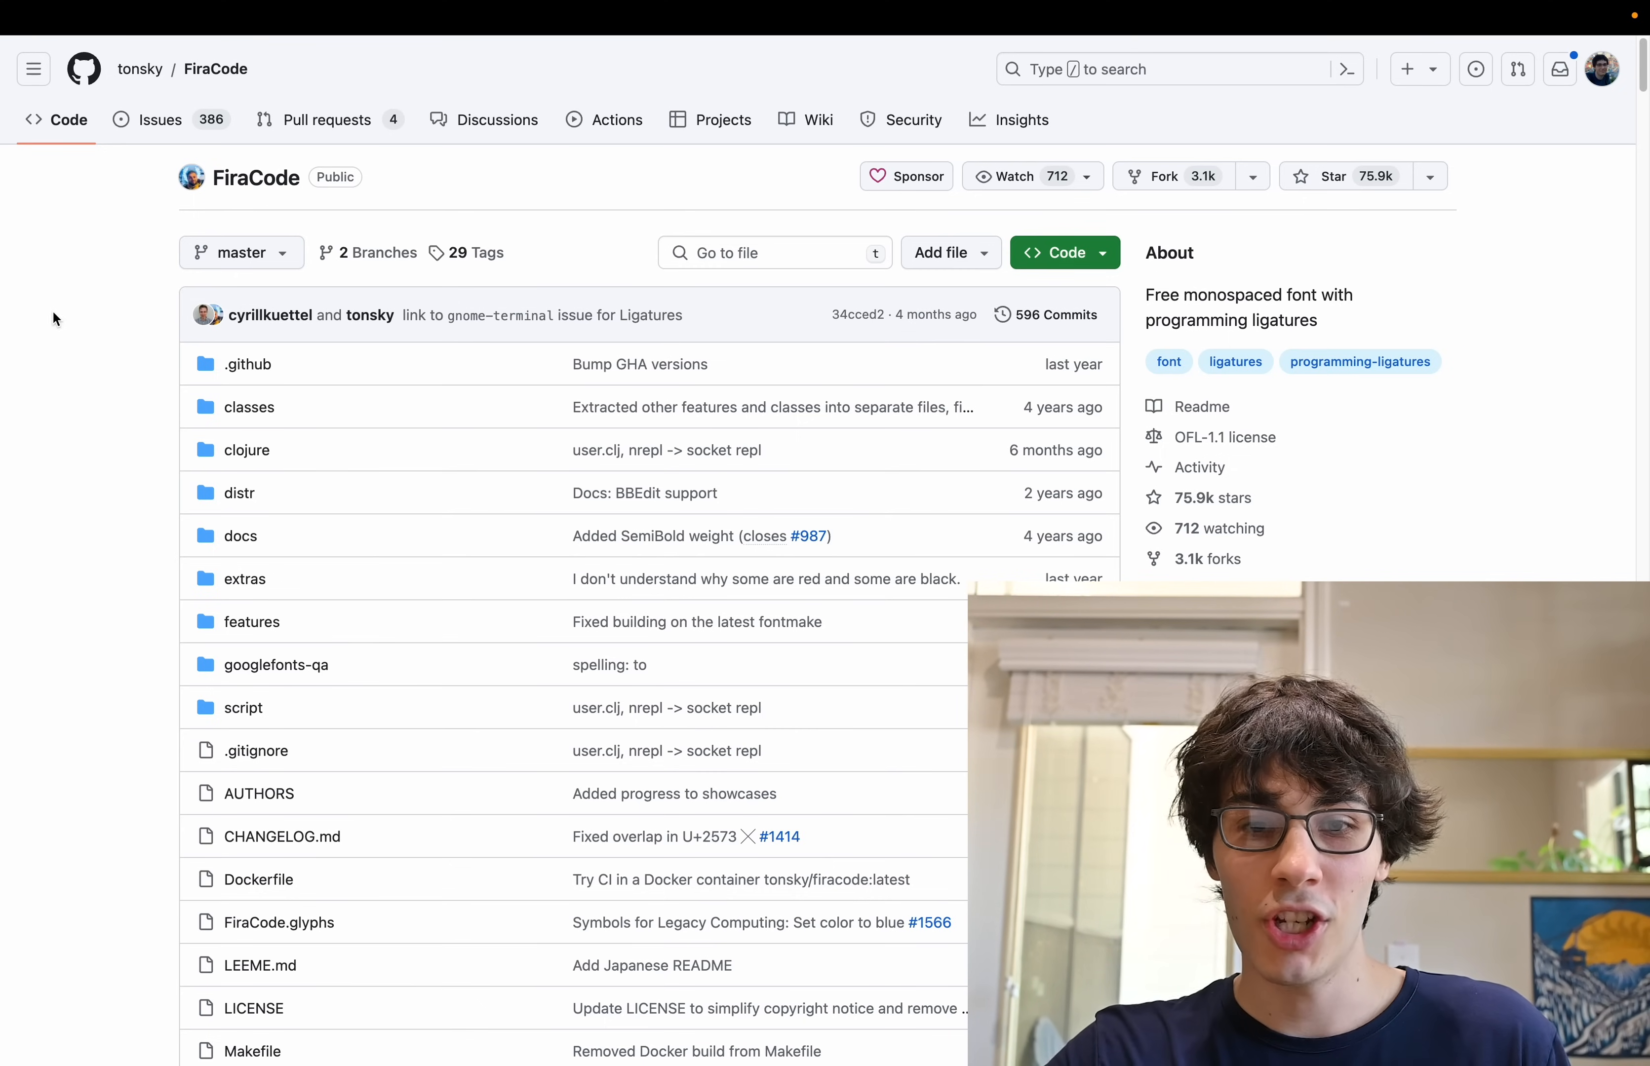
pyautogui.scroll(-3)
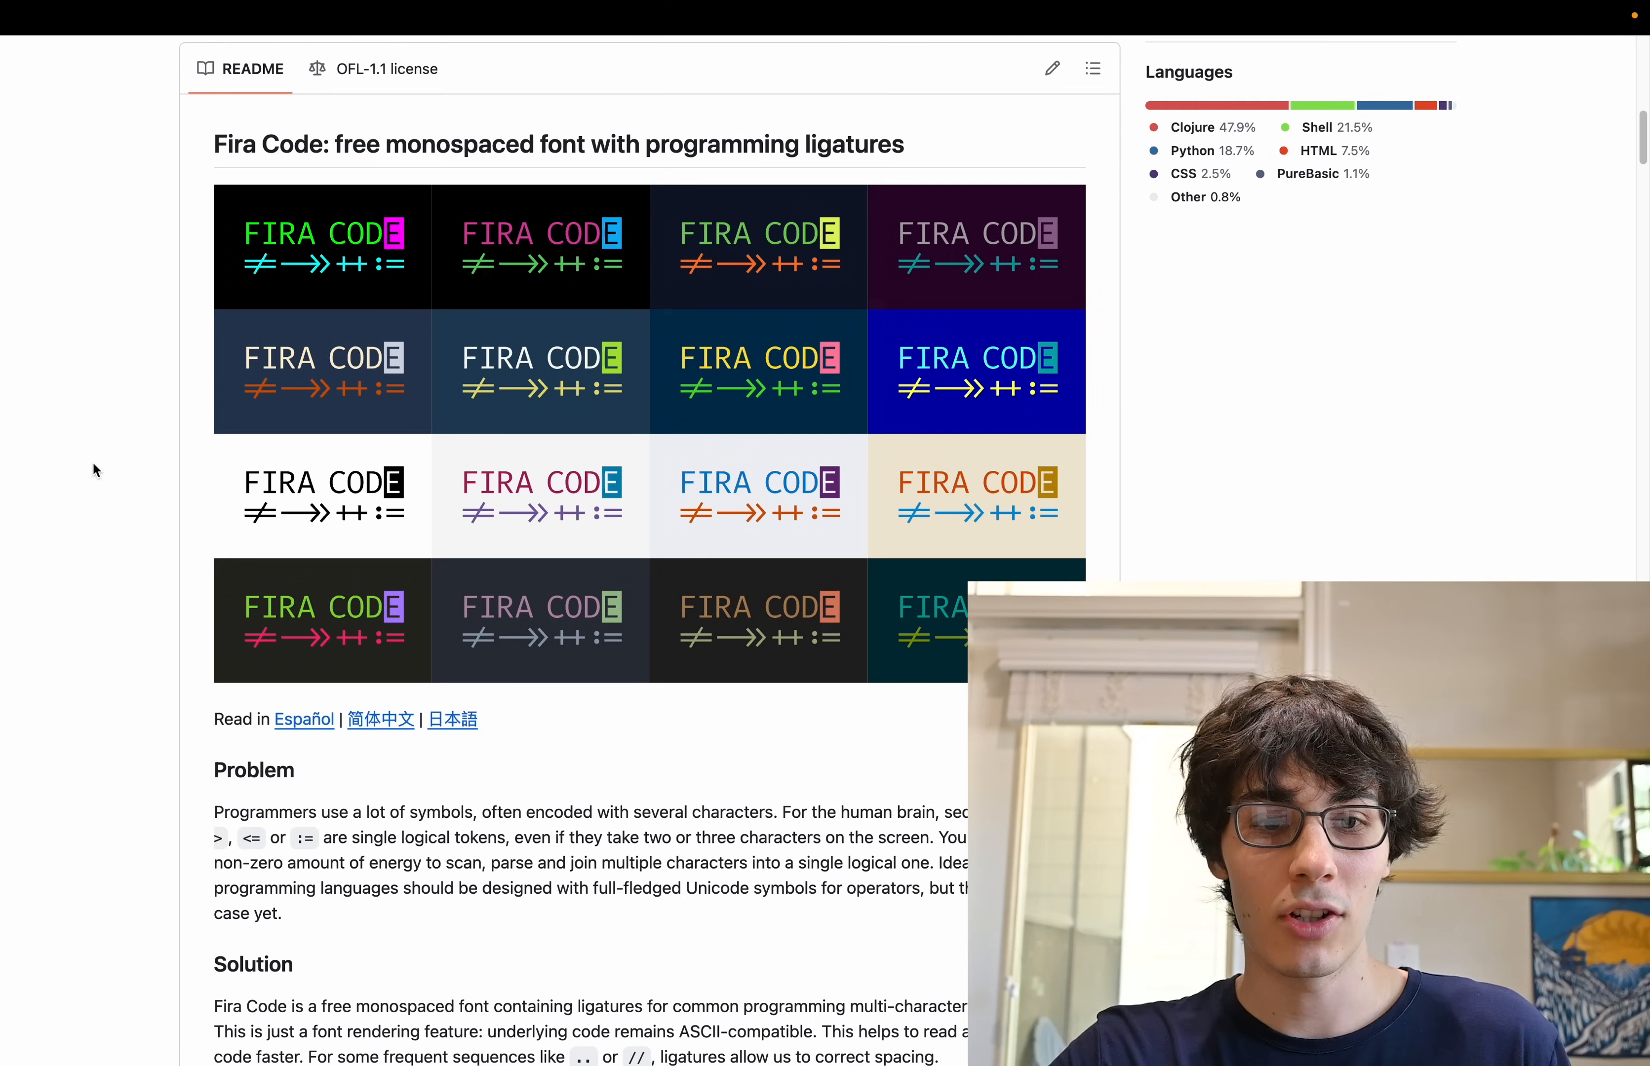
pyautogui.moveTo(258, 266)
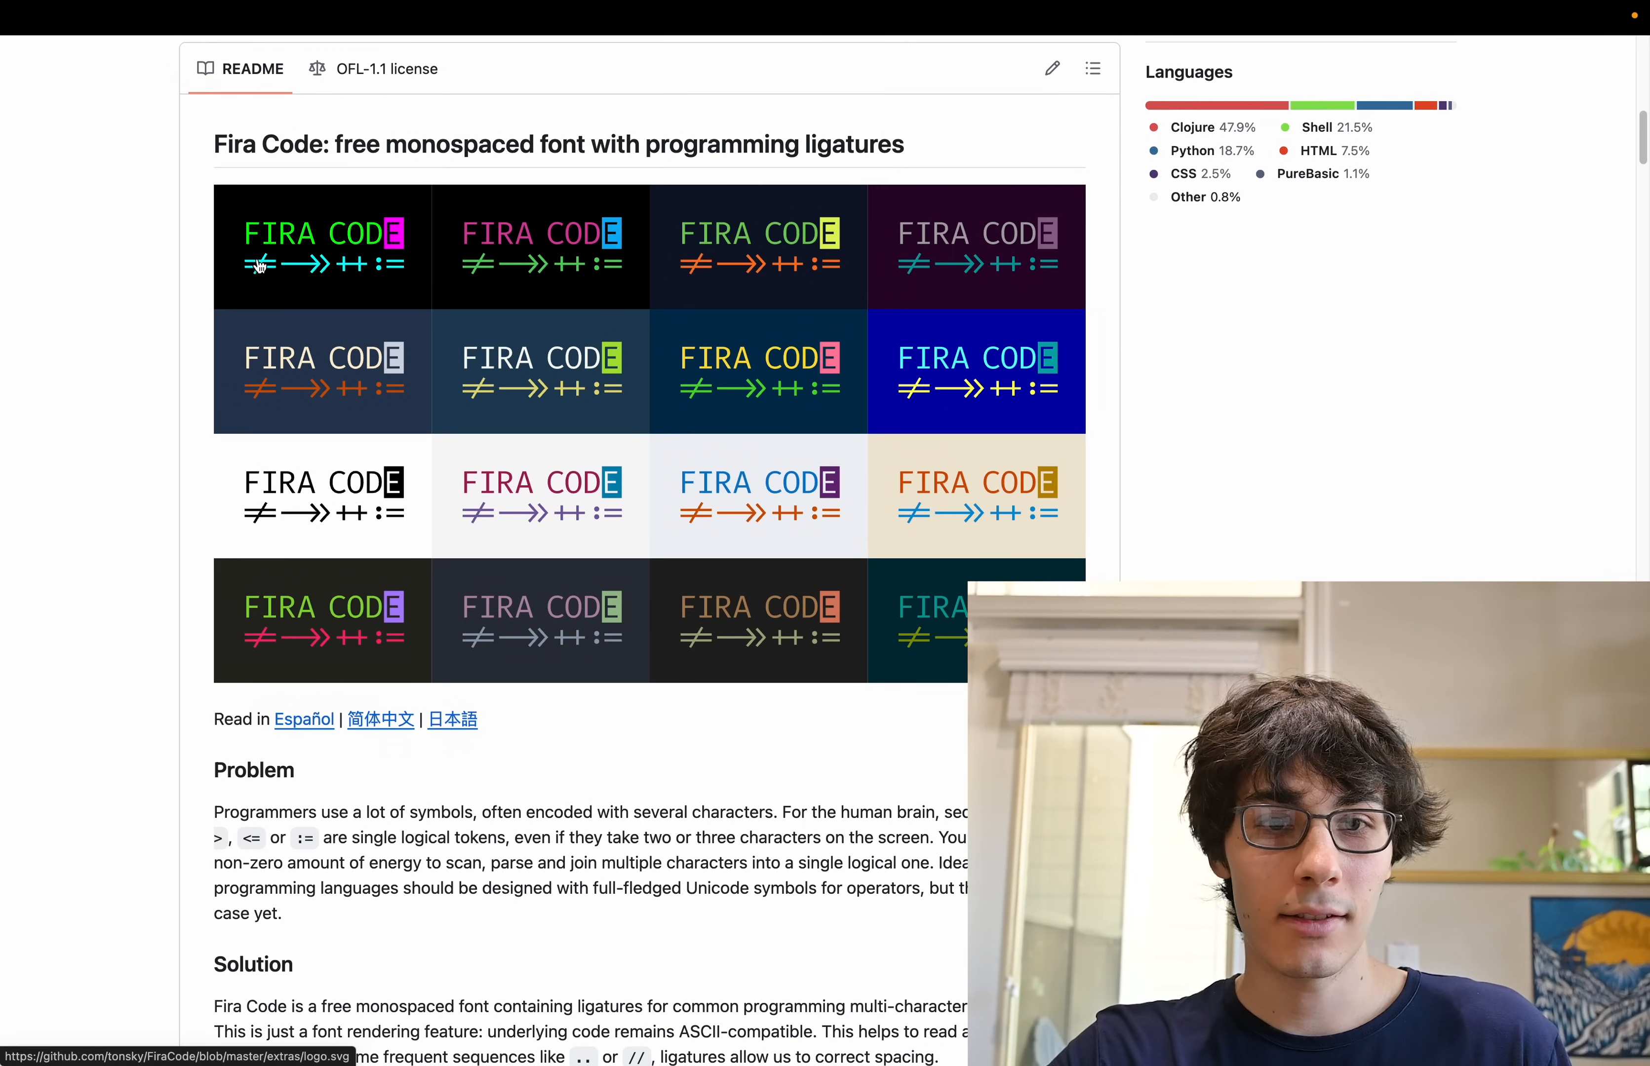
pyautogui.moveTo(974, 276)
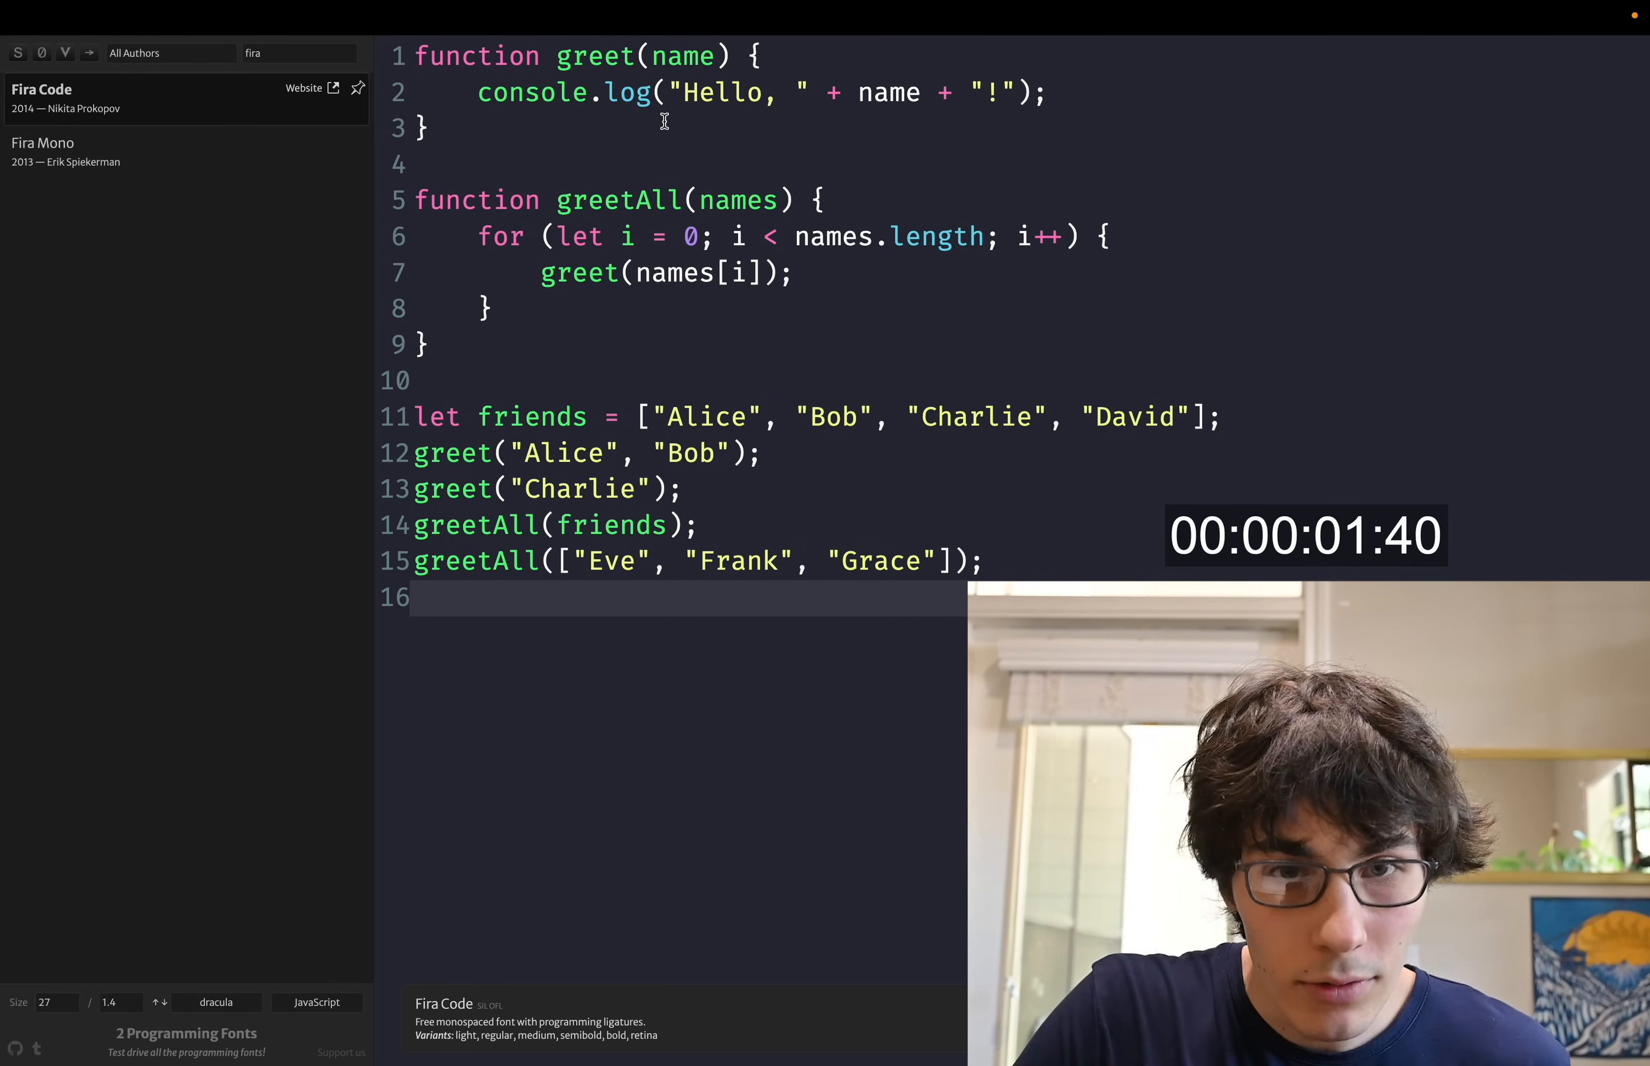
pyautogui.moveTo(733, 429)
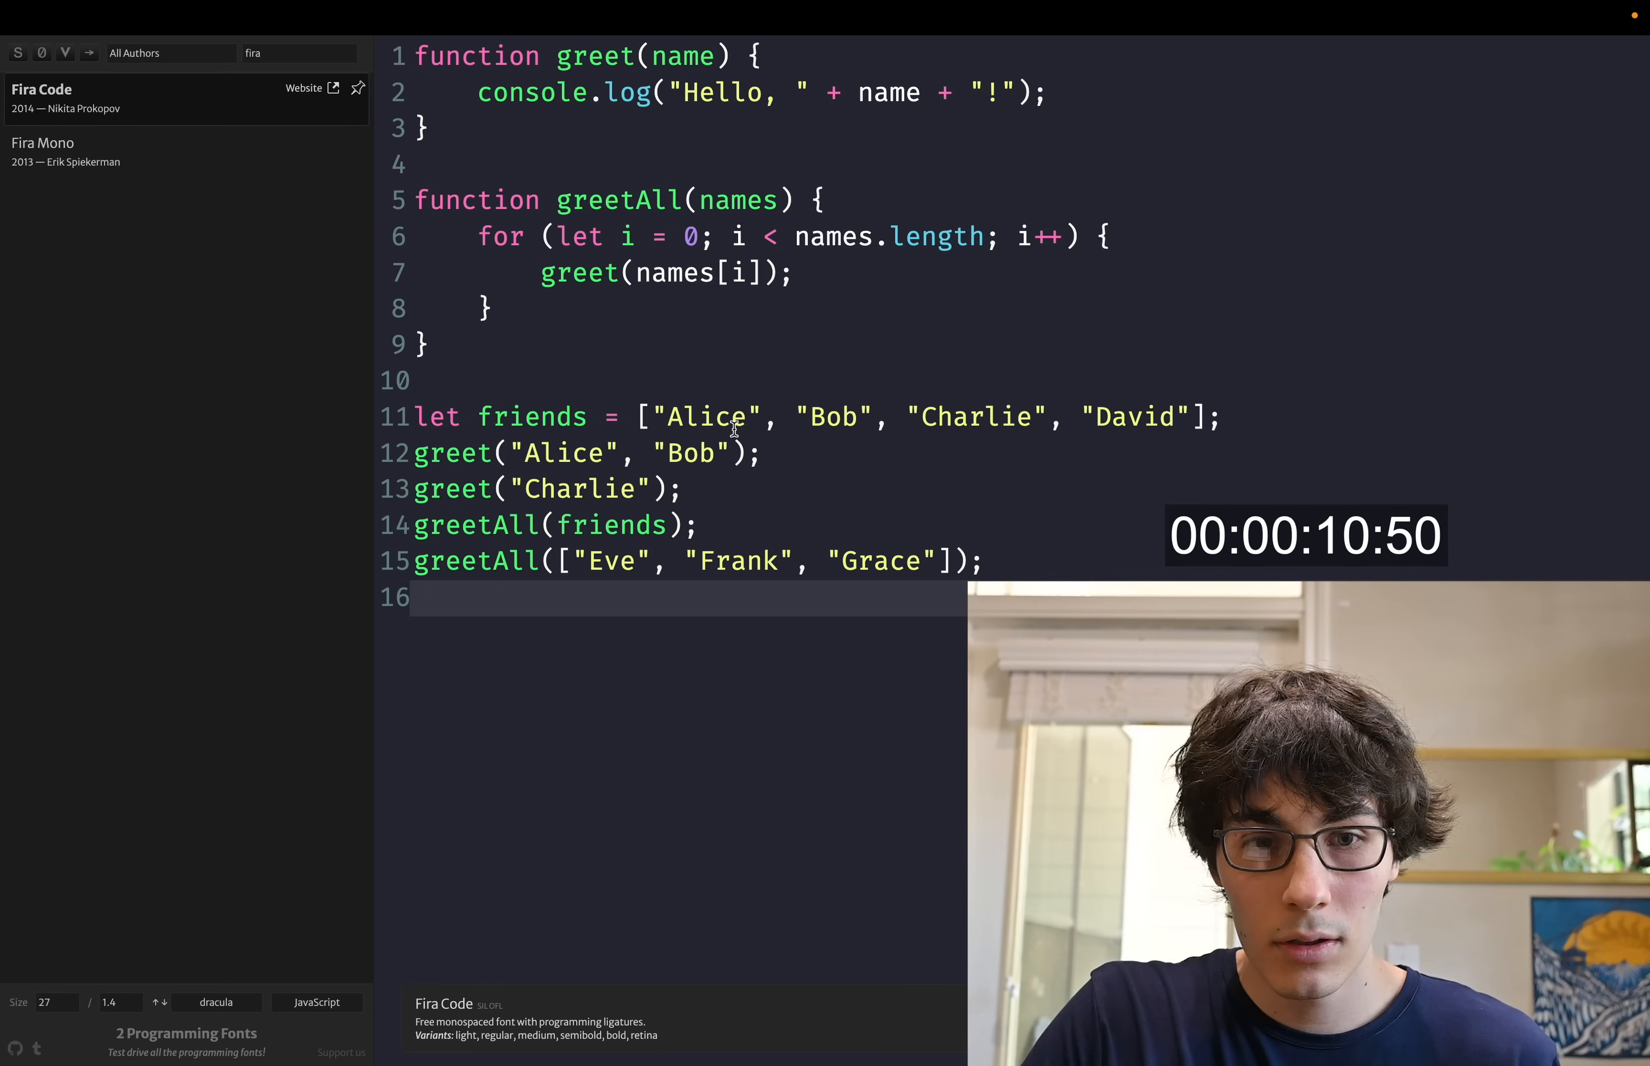
pyautogui.moveTo(1073, 515)
pyautogui.write('=')
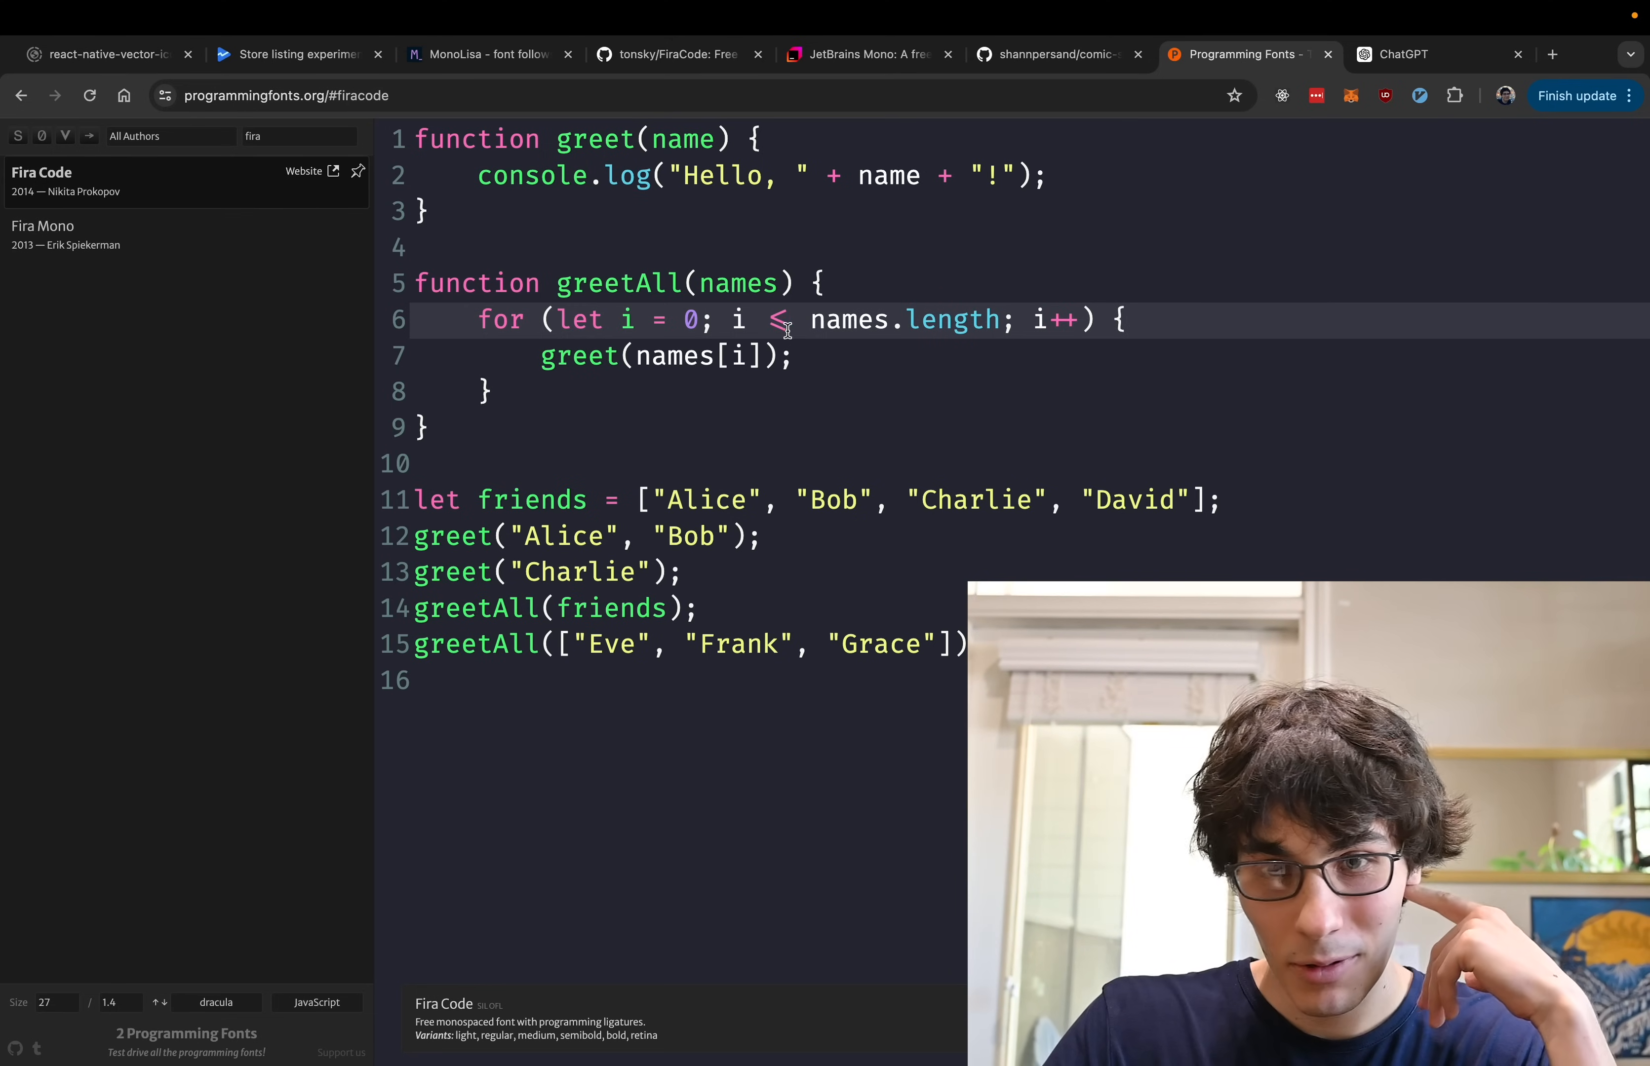
pyautogui.click(865, 53)
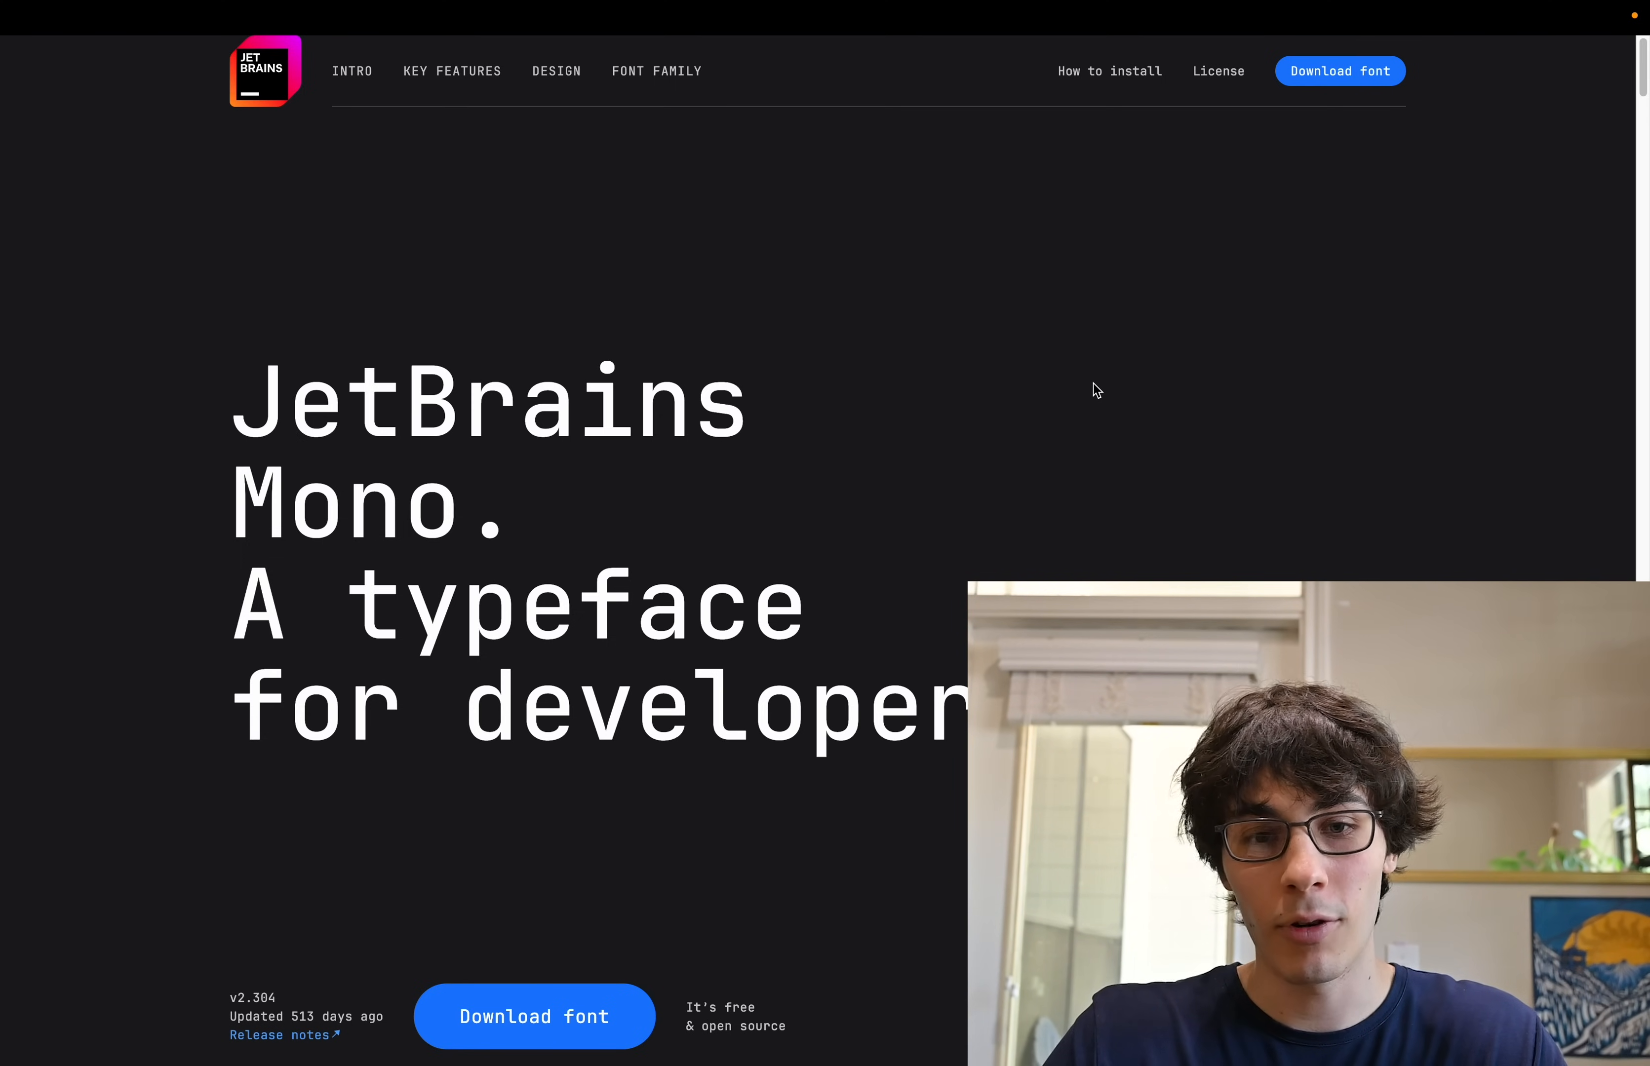
# Scroll down the JetBrains Mono landing page
pyautogui.scroll(-3)
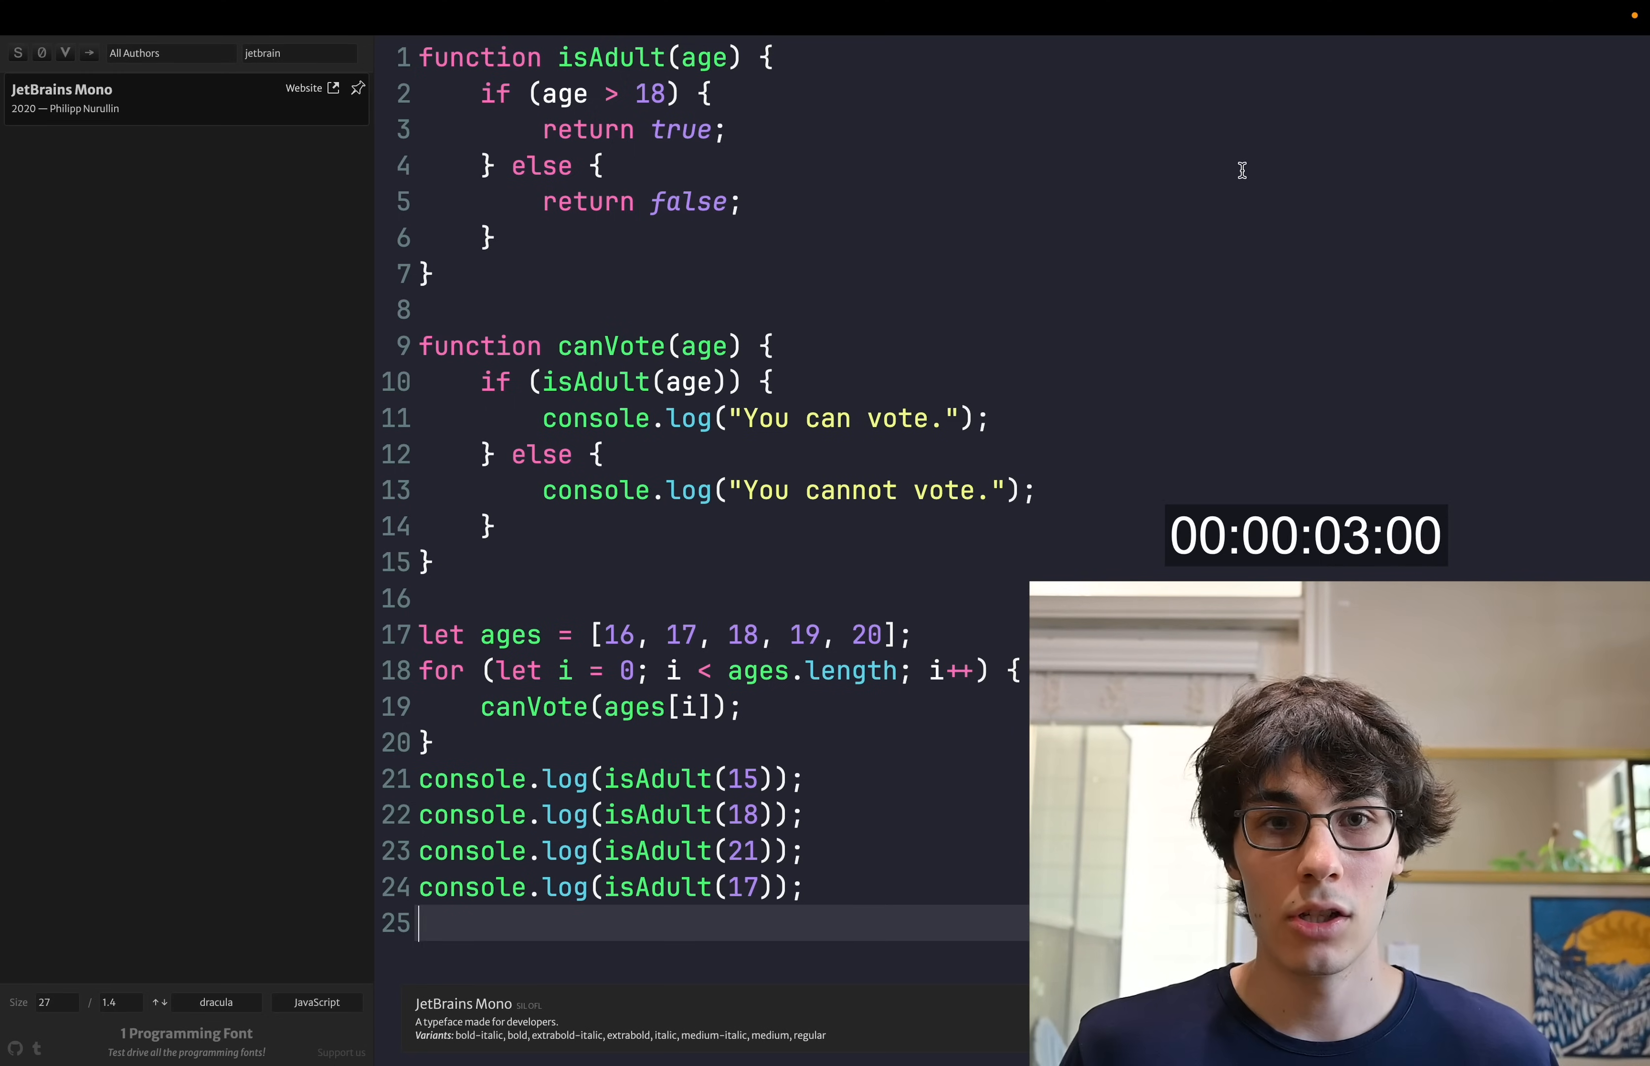
pyautogui.moveTo(612, 94)
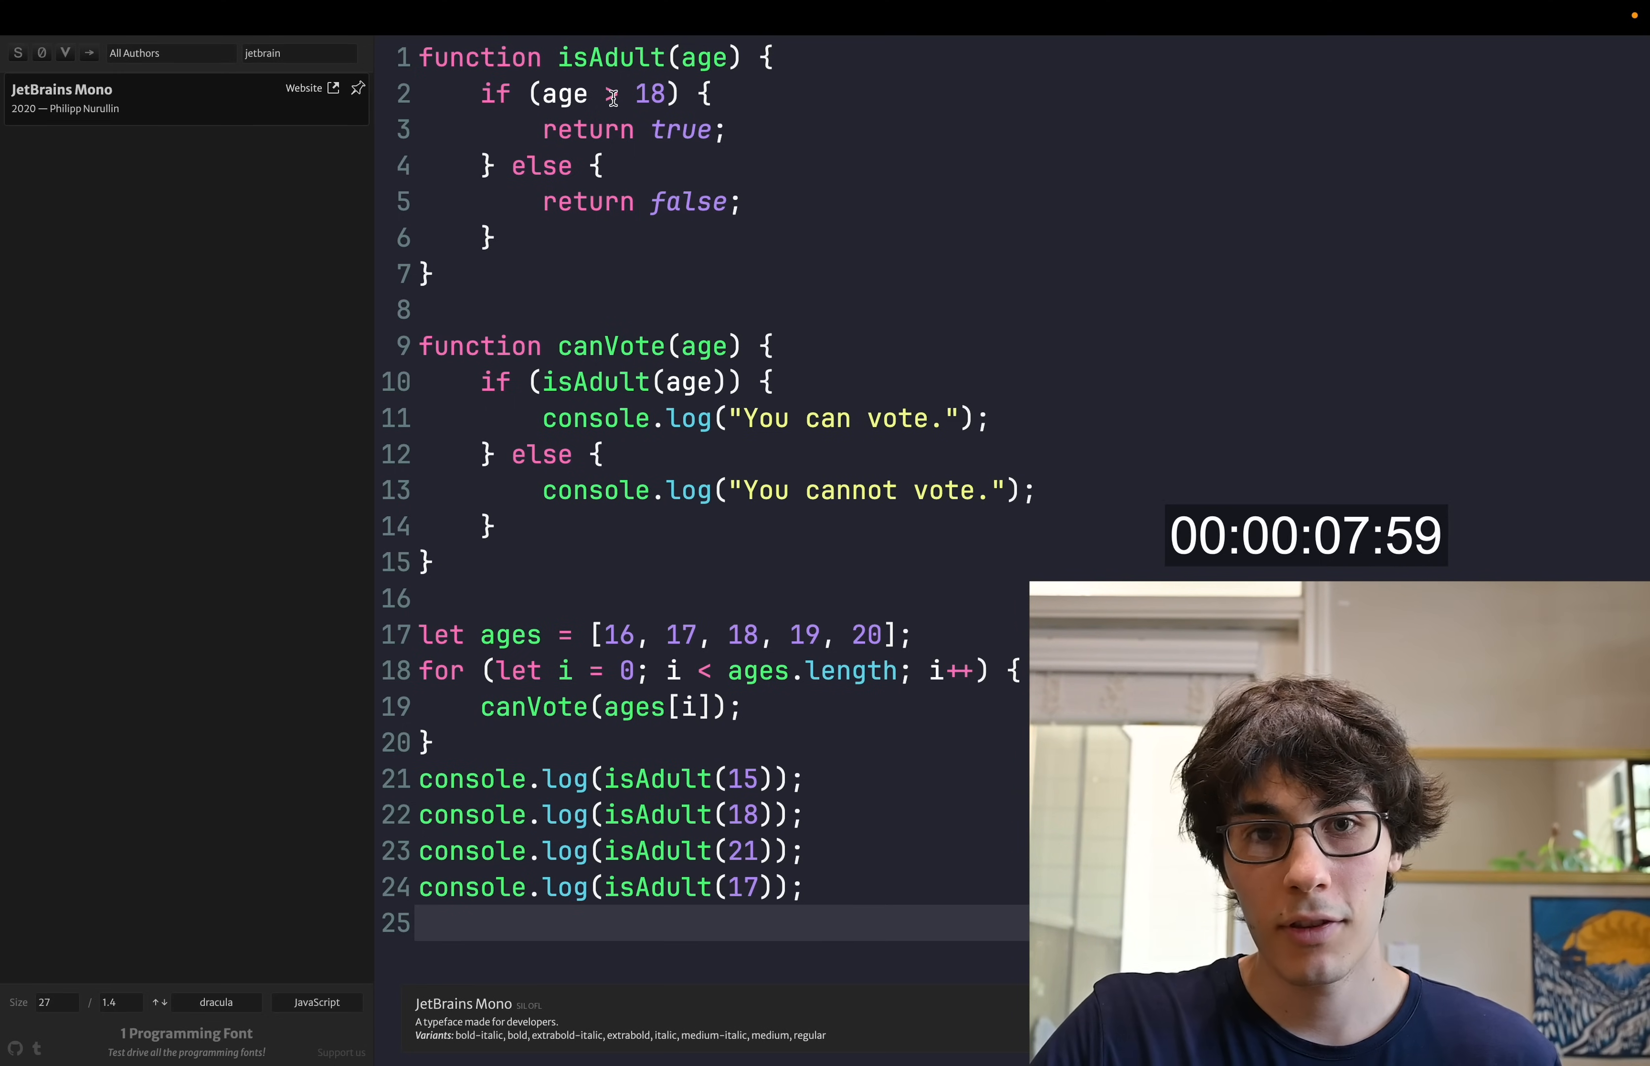
# Fix isAdult so line 2 compares age >= 18 in the JetBrains Mono preview
pyautogui.click(615, 94)
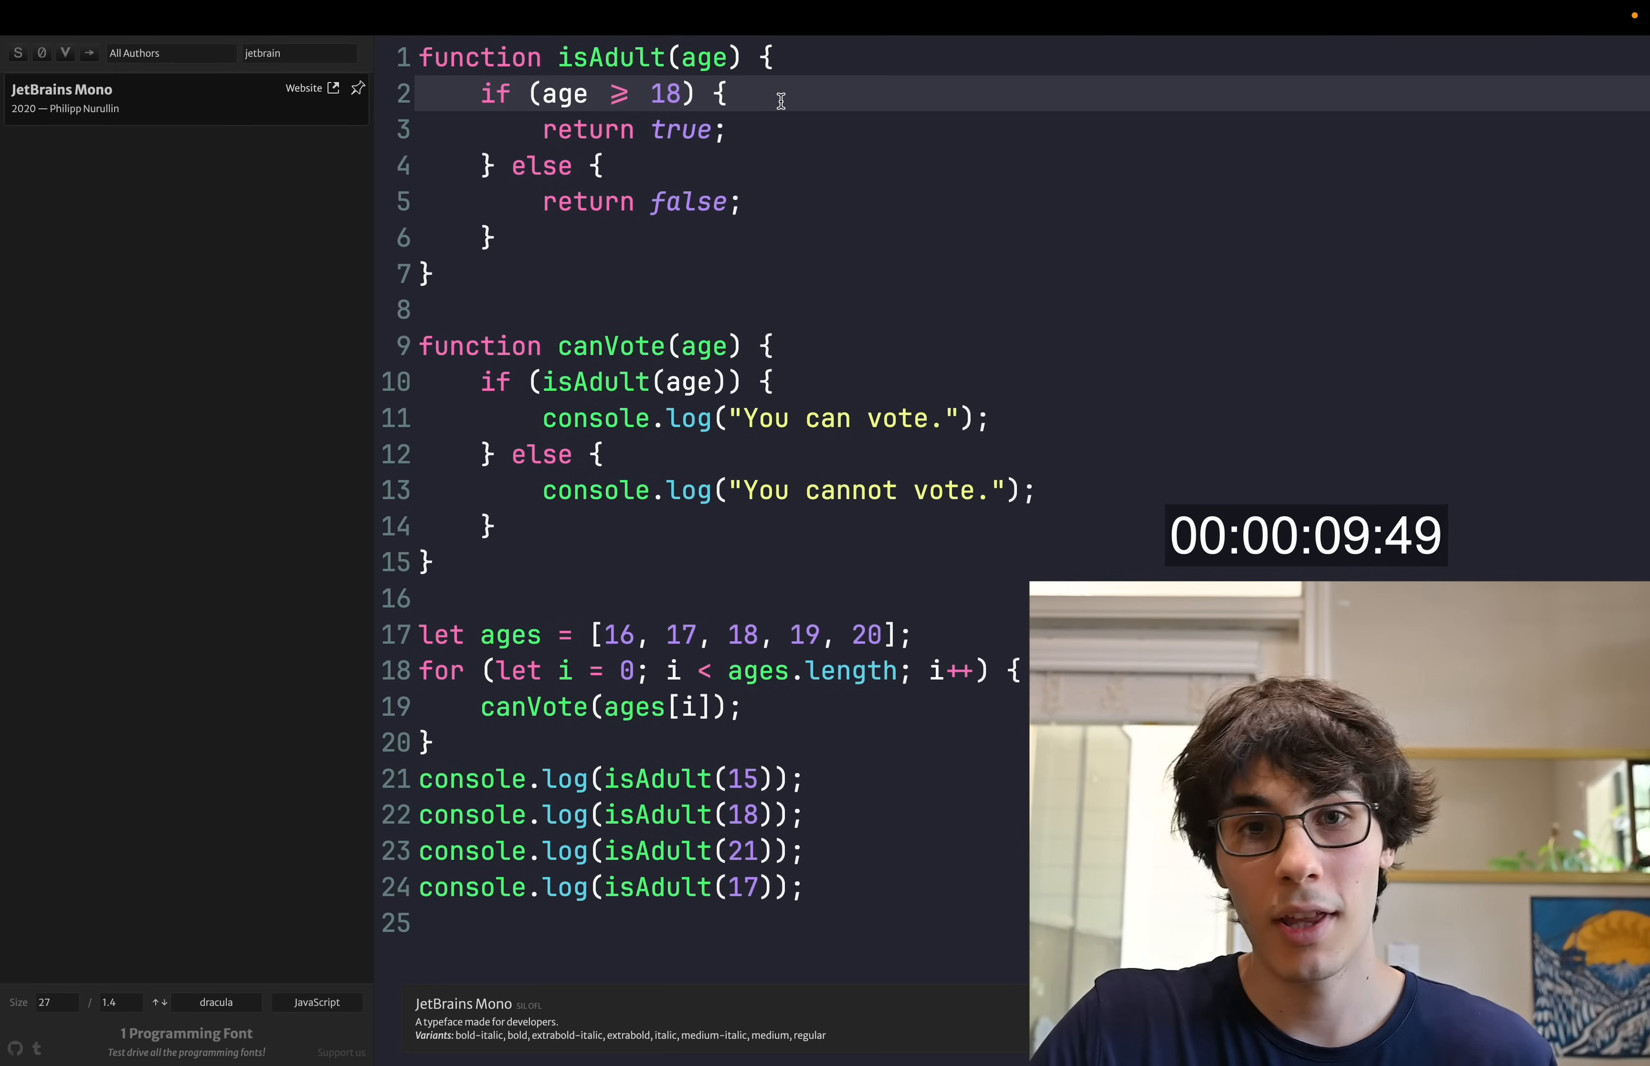
pyautogui.click(773, 381)
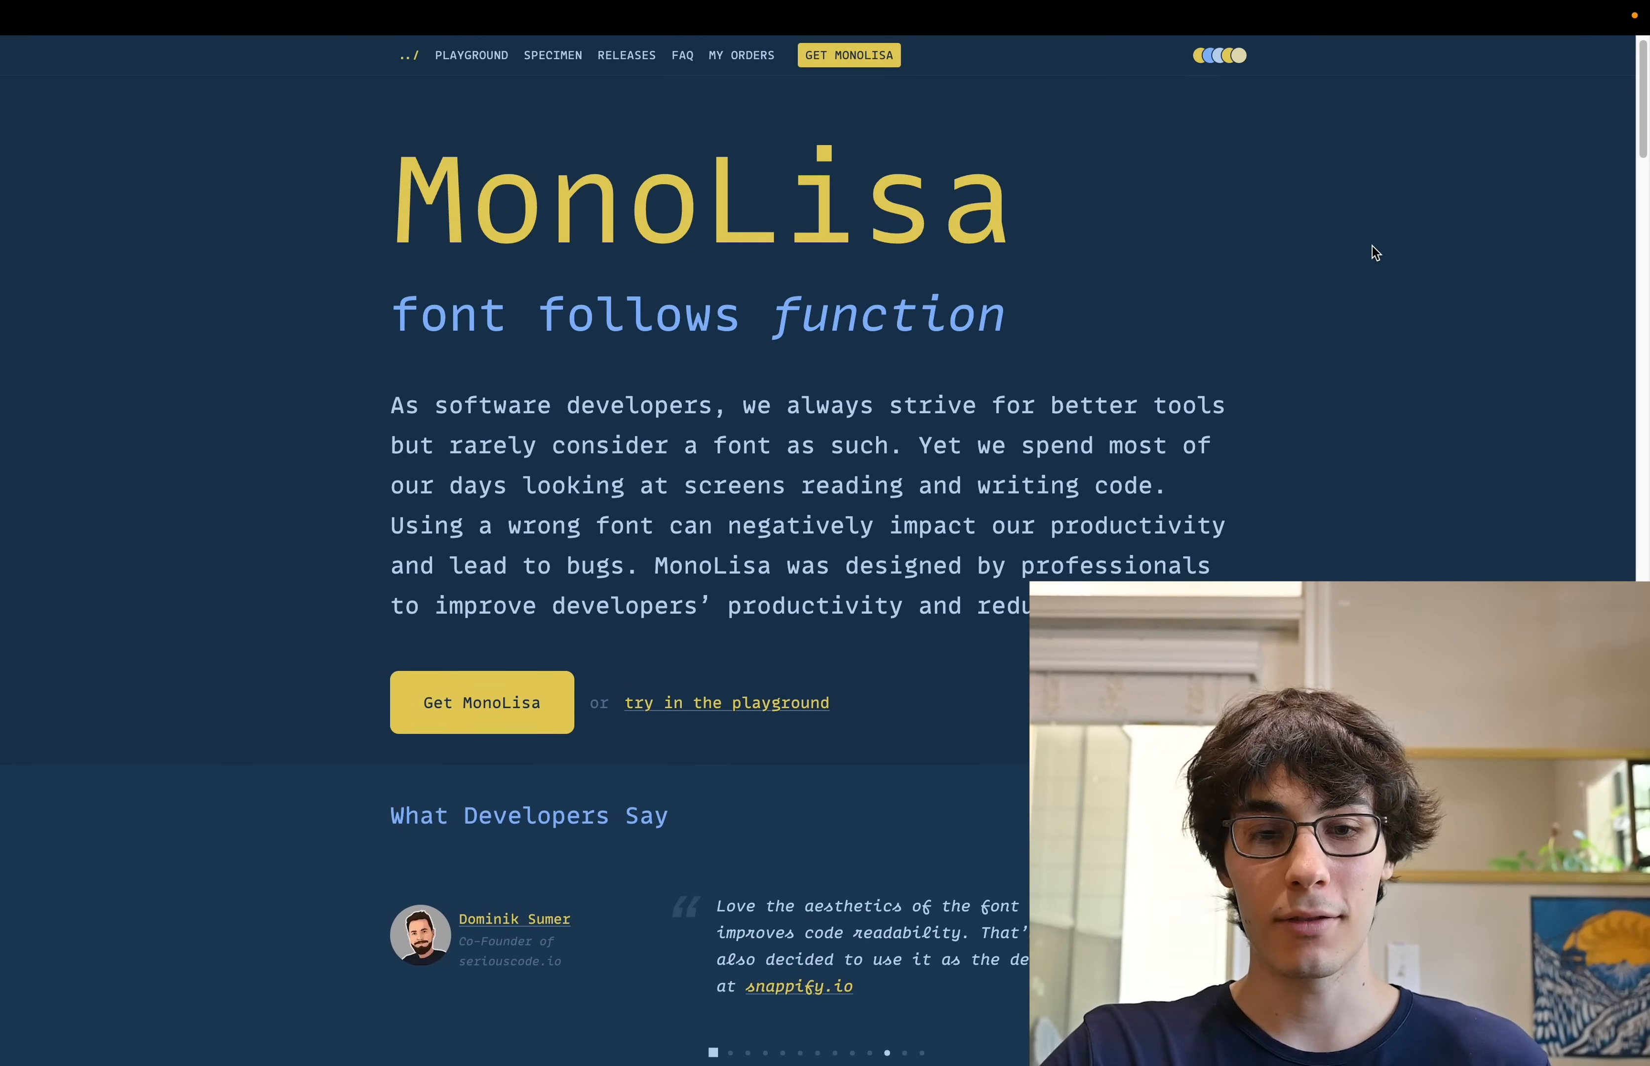
# Enter the MonoLisa font playground from the homepage
pyautogui.click(471, 54)
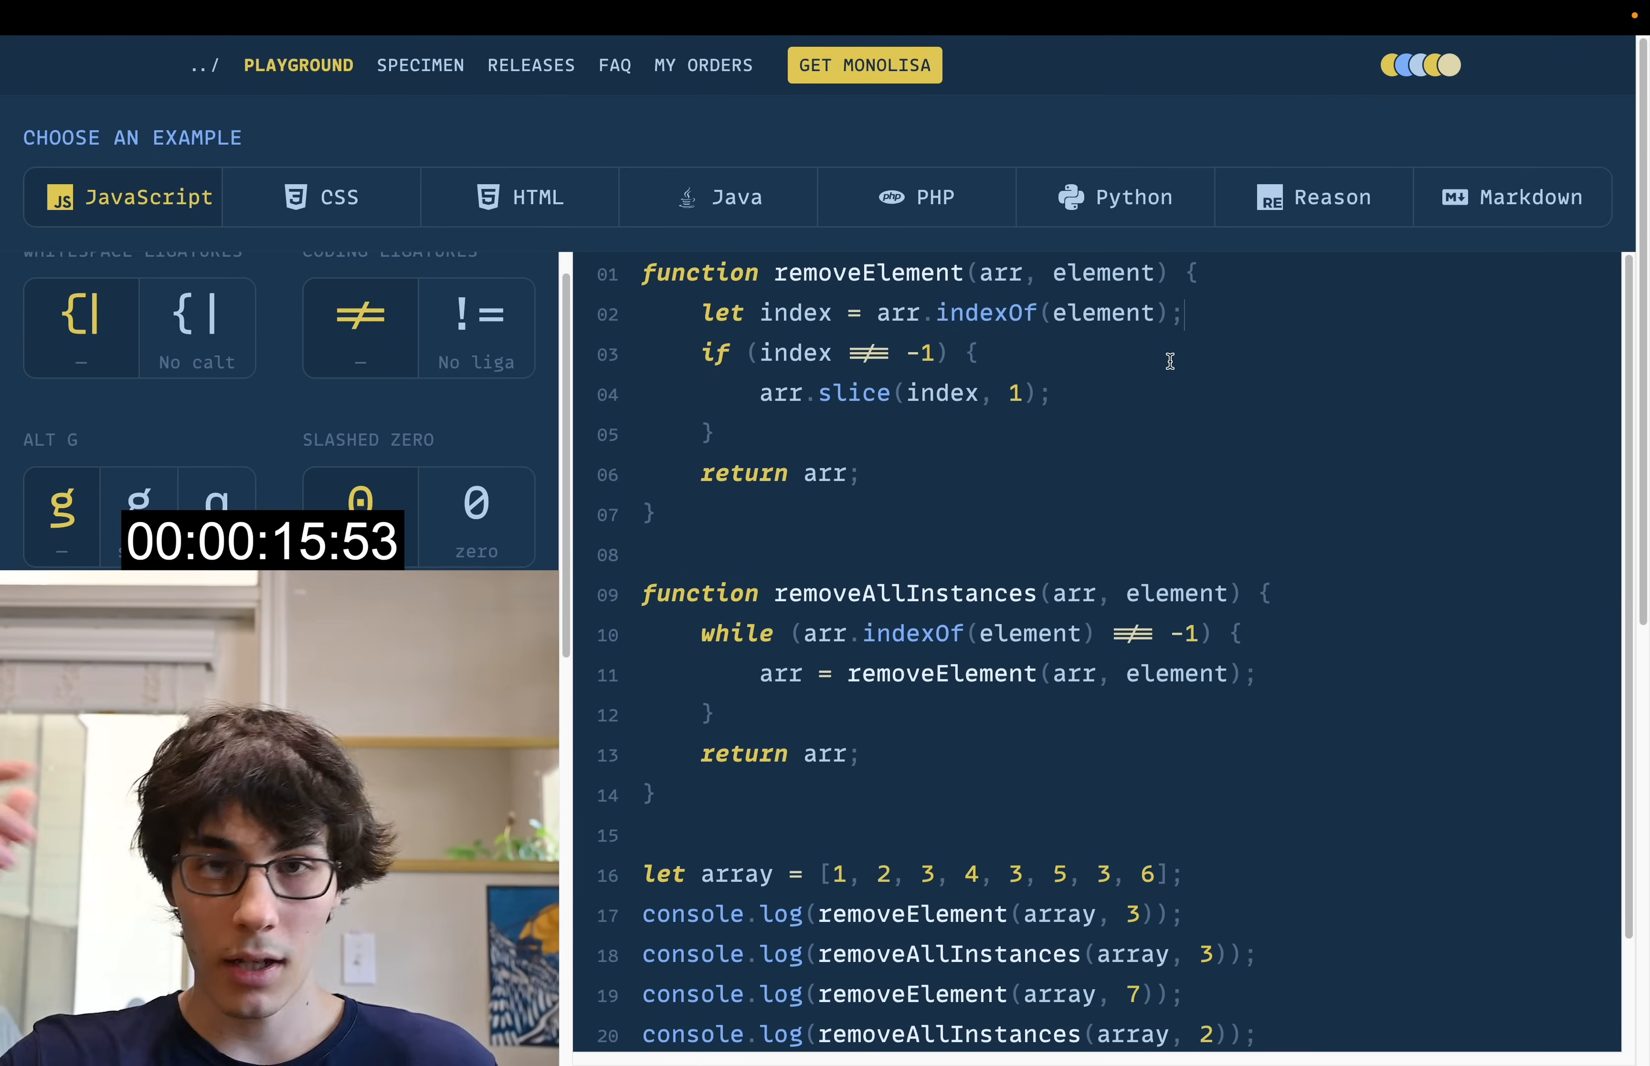
# Select slice on line 4 of removeElement to replace it with splice(index, 1, 0)
pyautogui.doubleClick(852, 393)
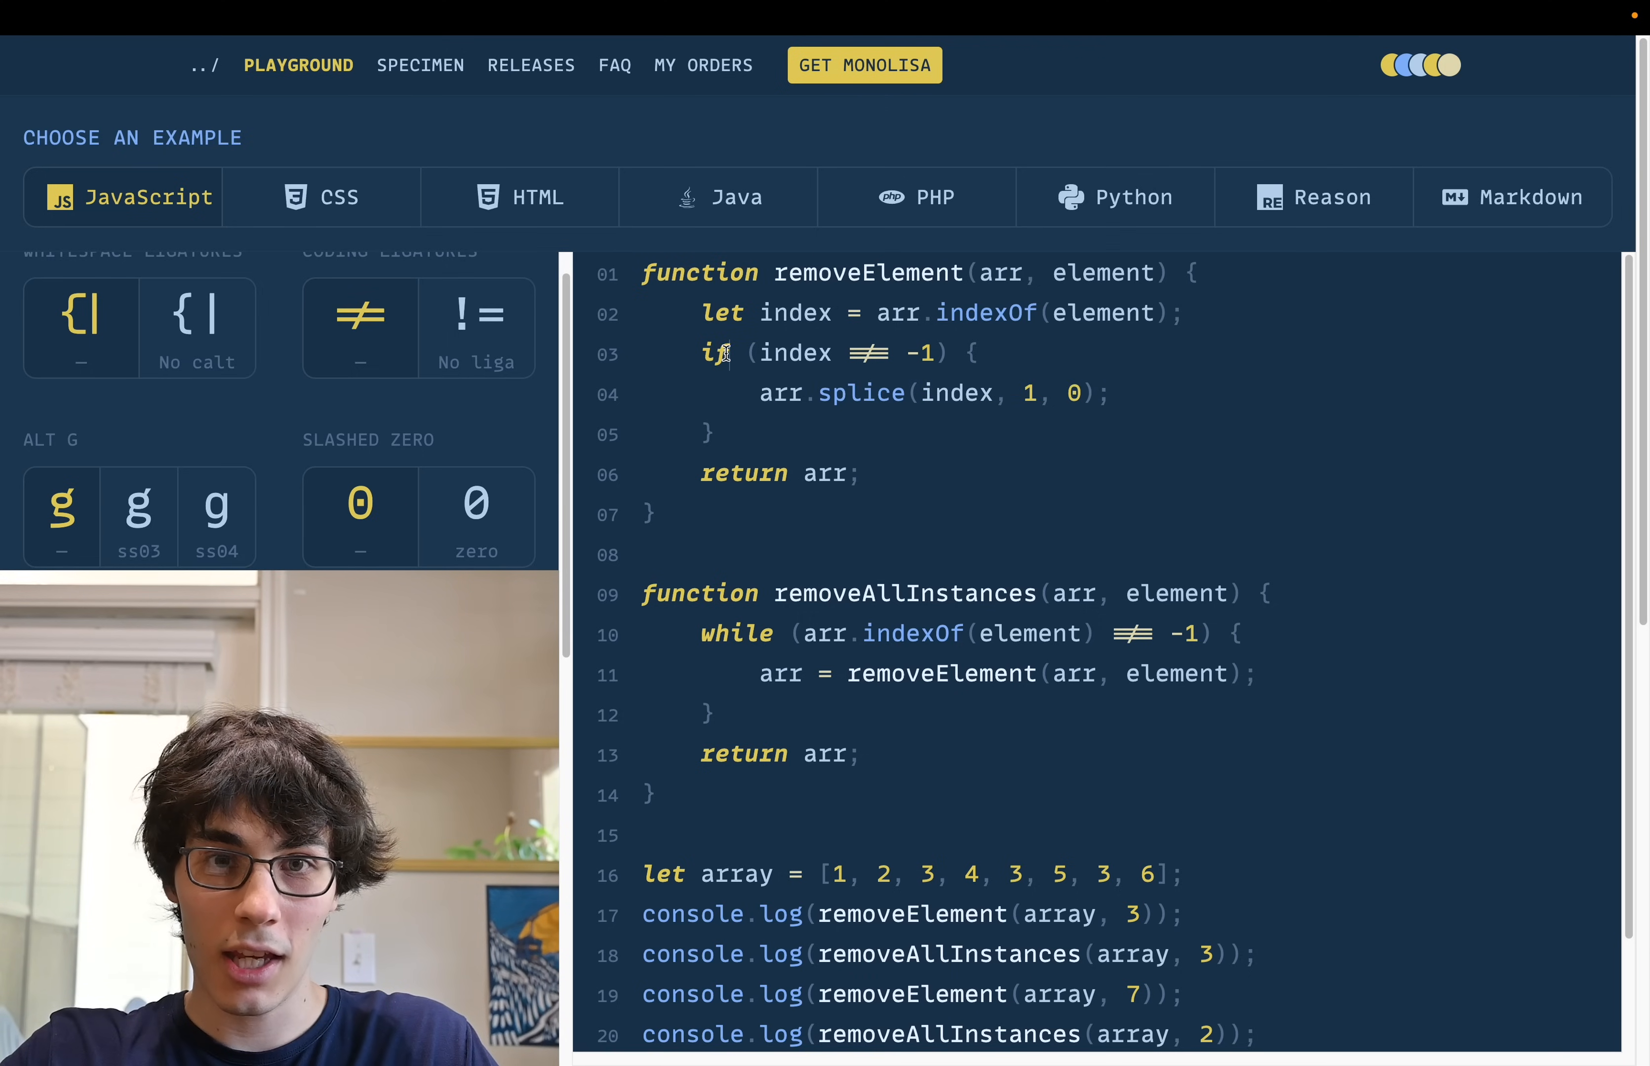
pyautogui.moveTo(989, 503)
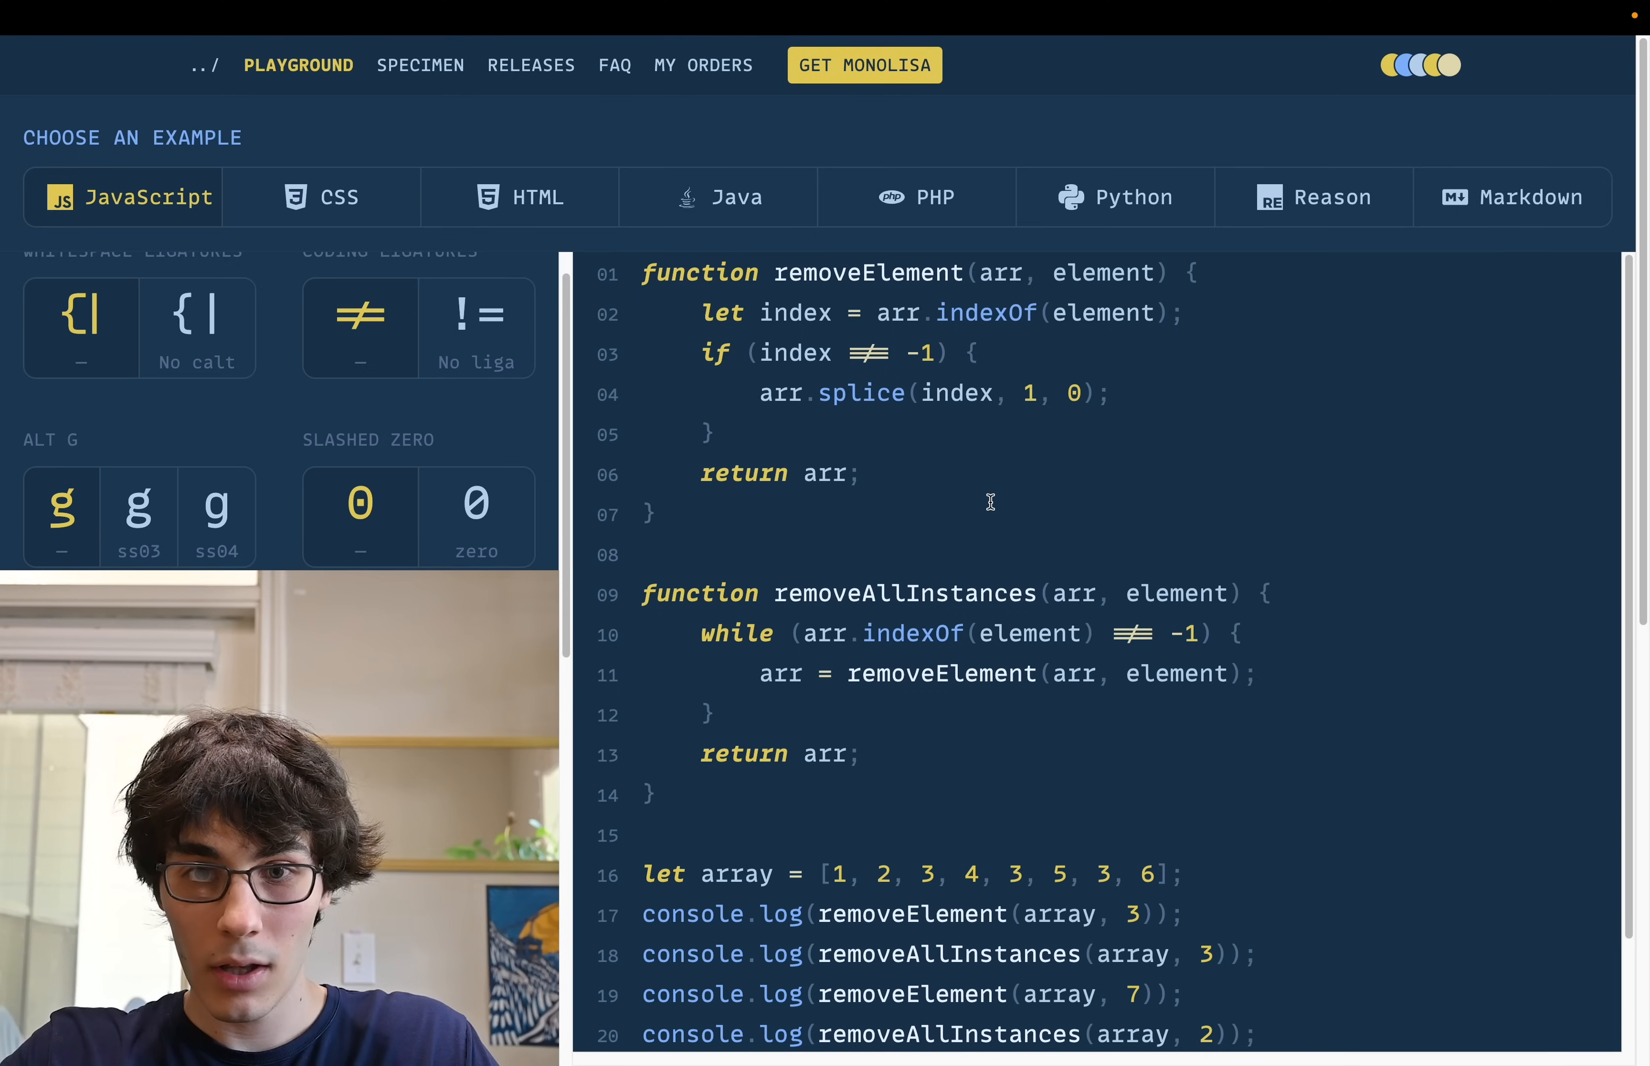
pyautogui.moveTo(972, 496)
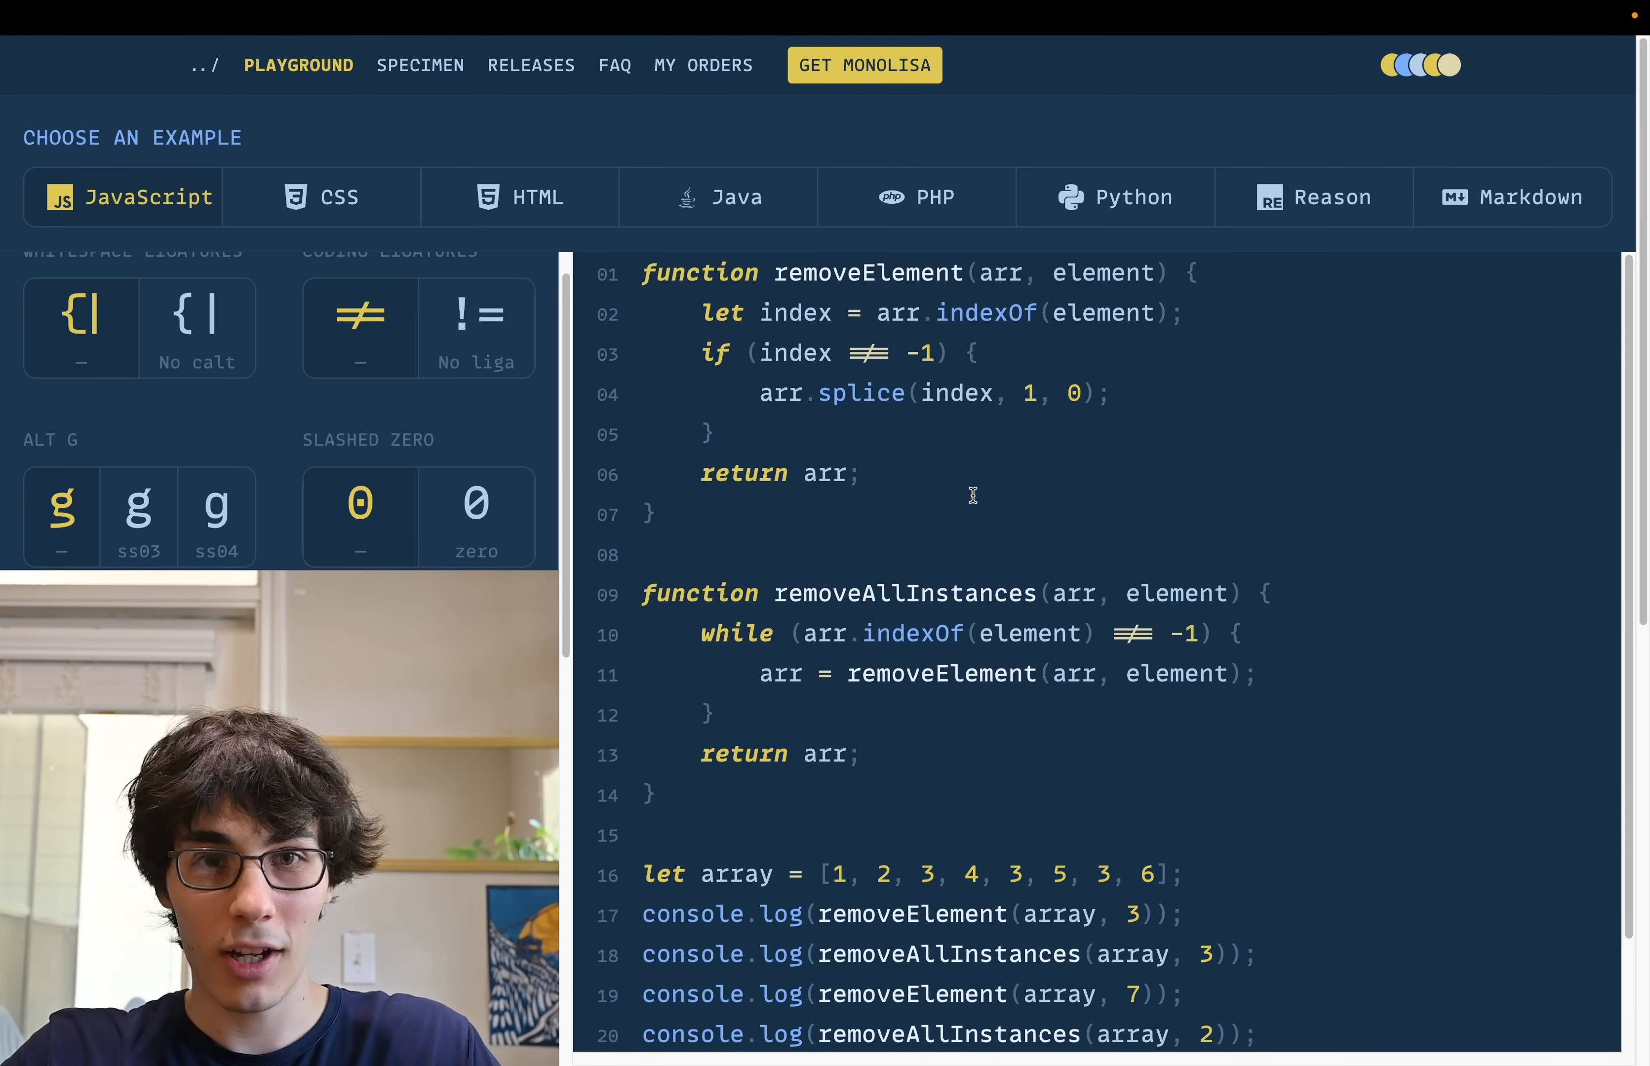